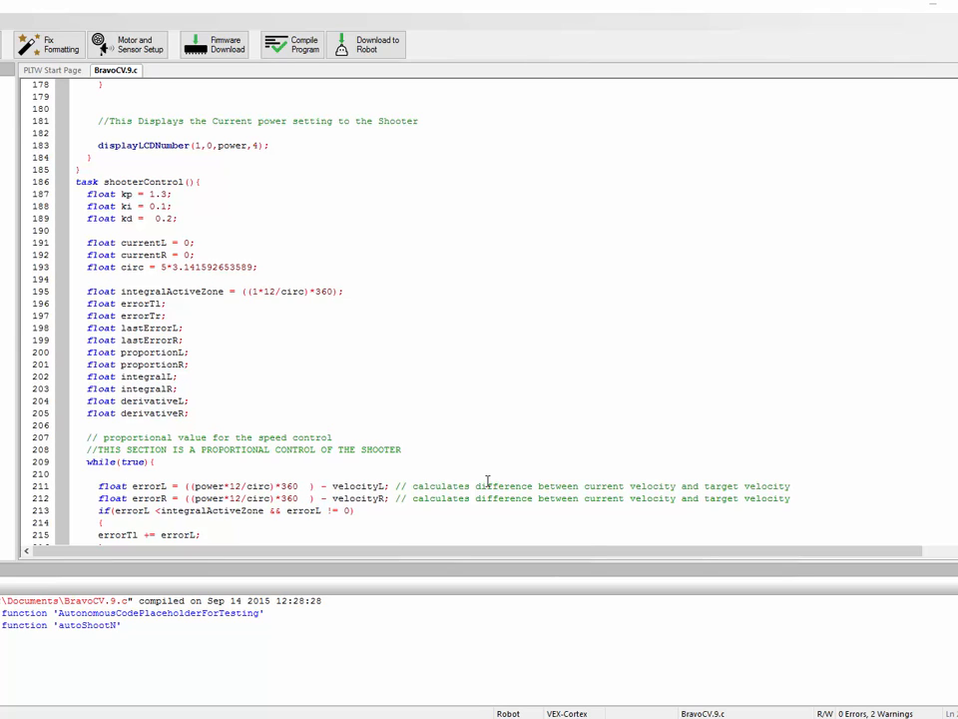
mouse_move(523, 467)
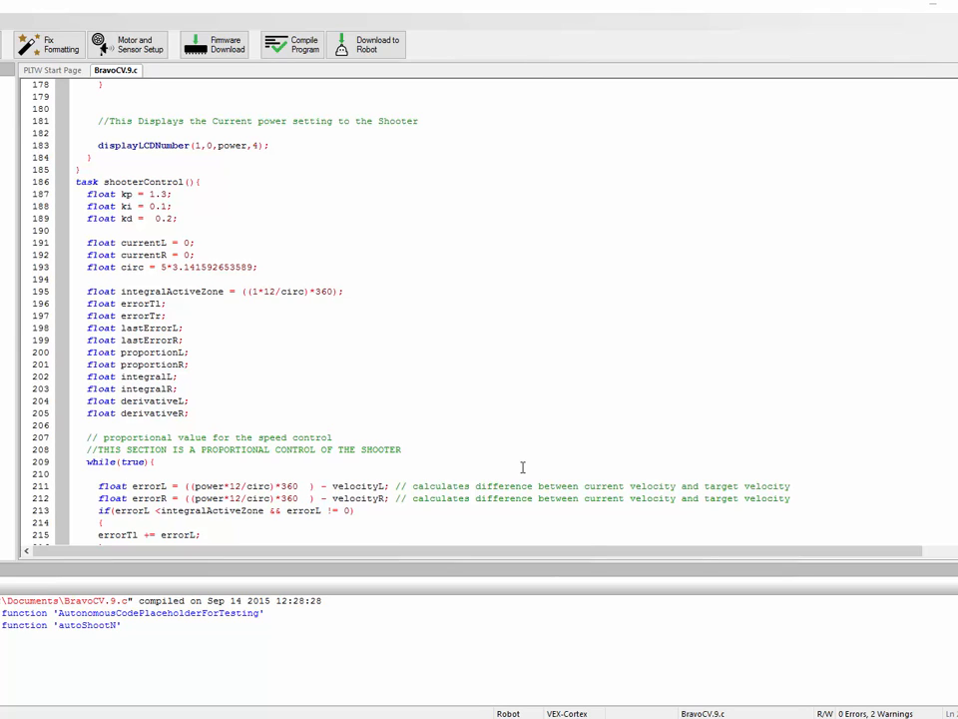
mouse_move(431, 463)
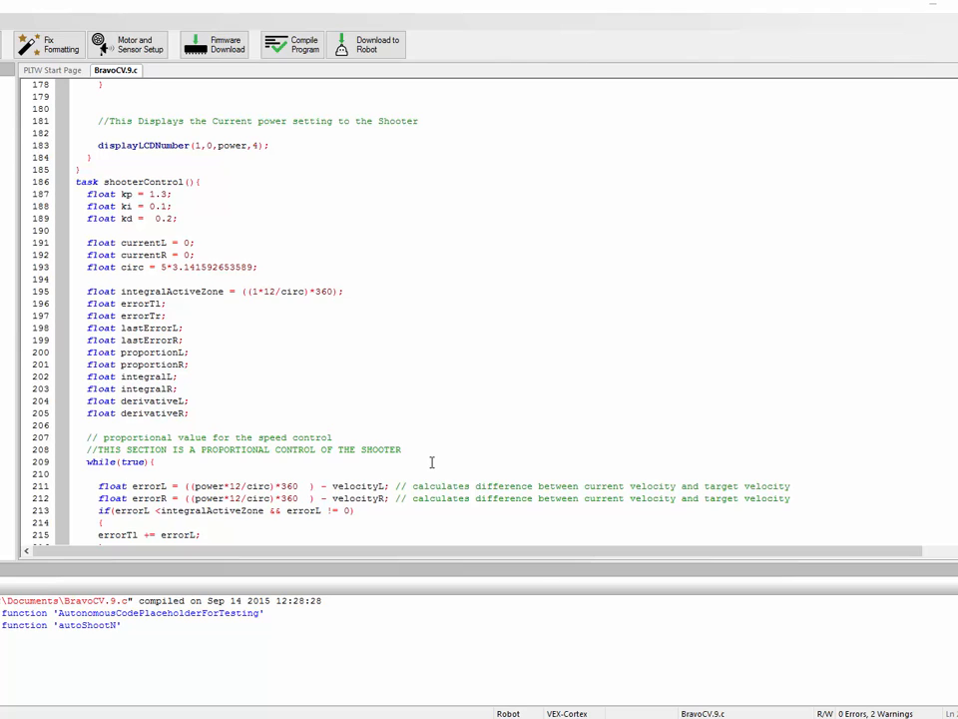
mouse_move(415, 471)
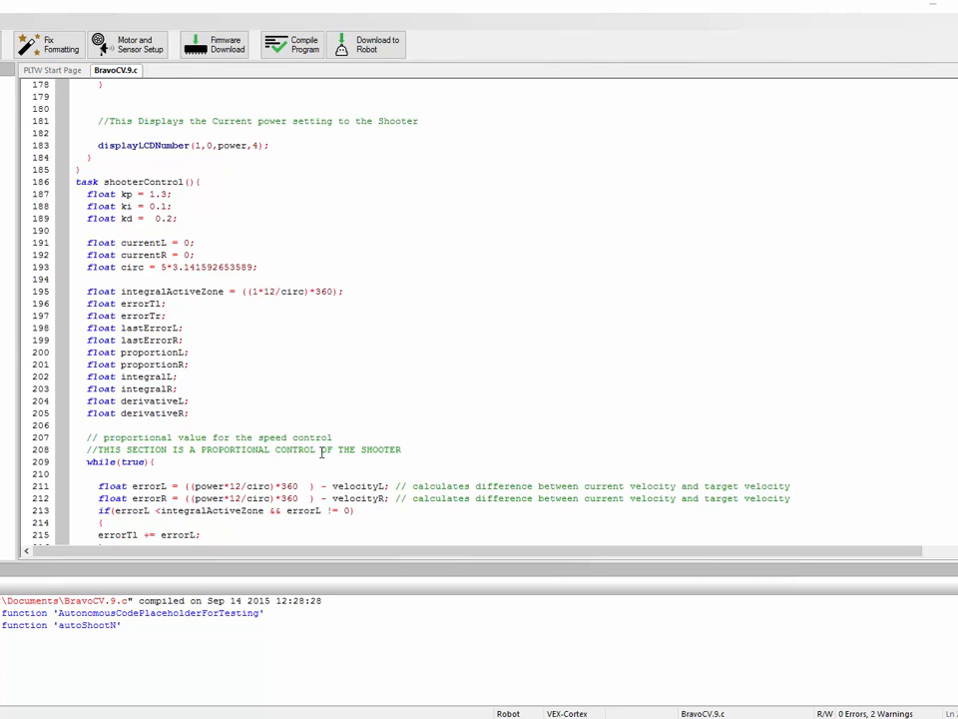
- Highlight the power, velocityL and target velocity terms of the errorL formula
scroll(down, 3)
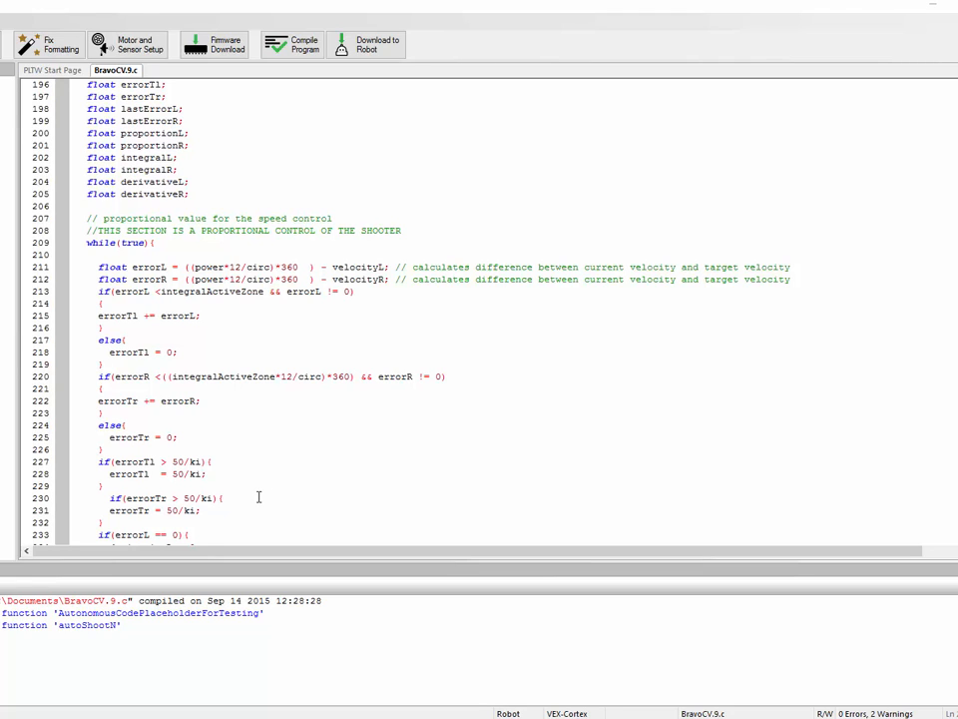
mouse_move(264, 495)
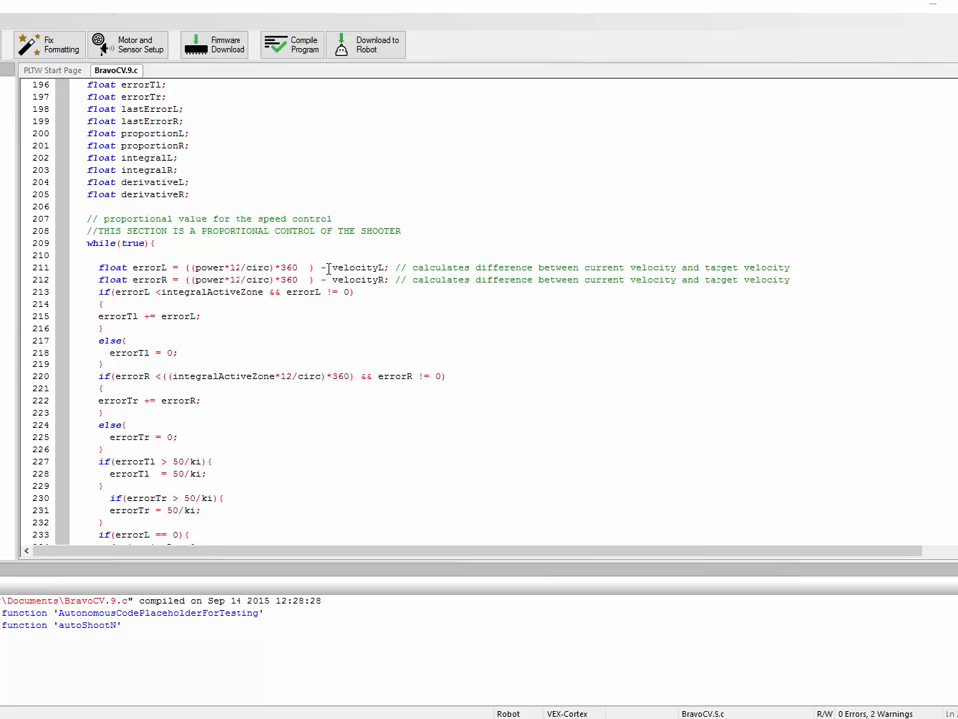
double_click(361, 267)
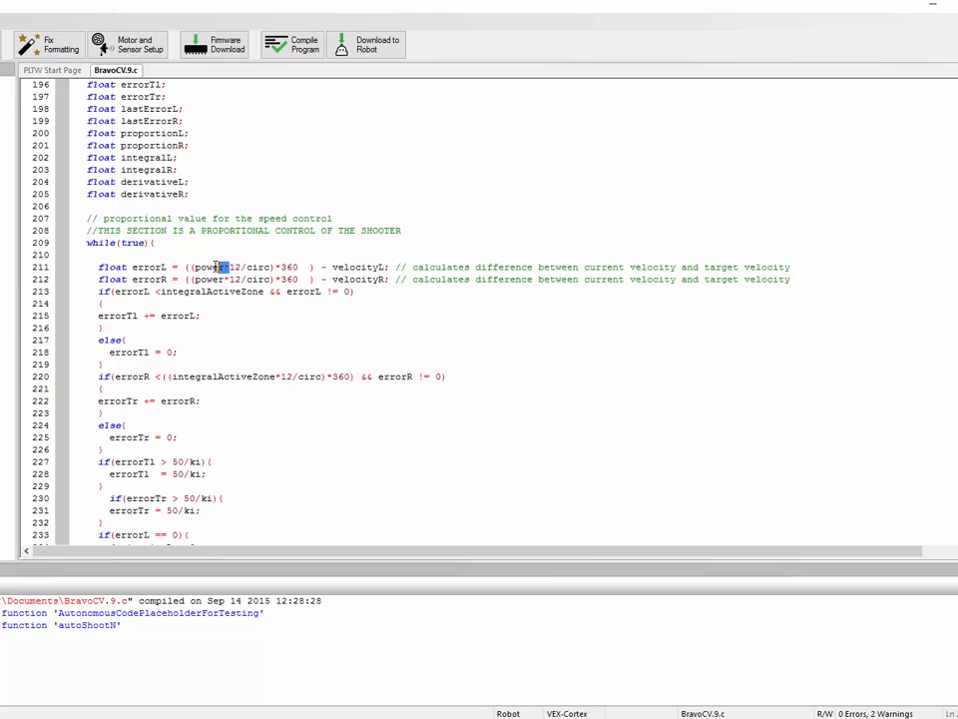
double_click(209, 280)
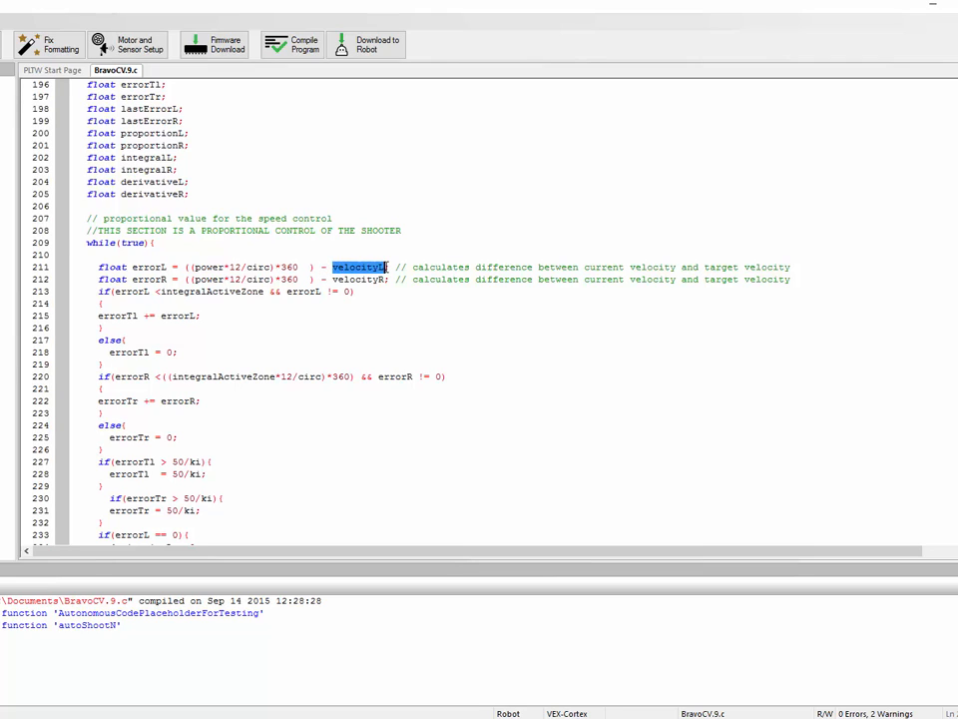
mouse_move(403, 252)
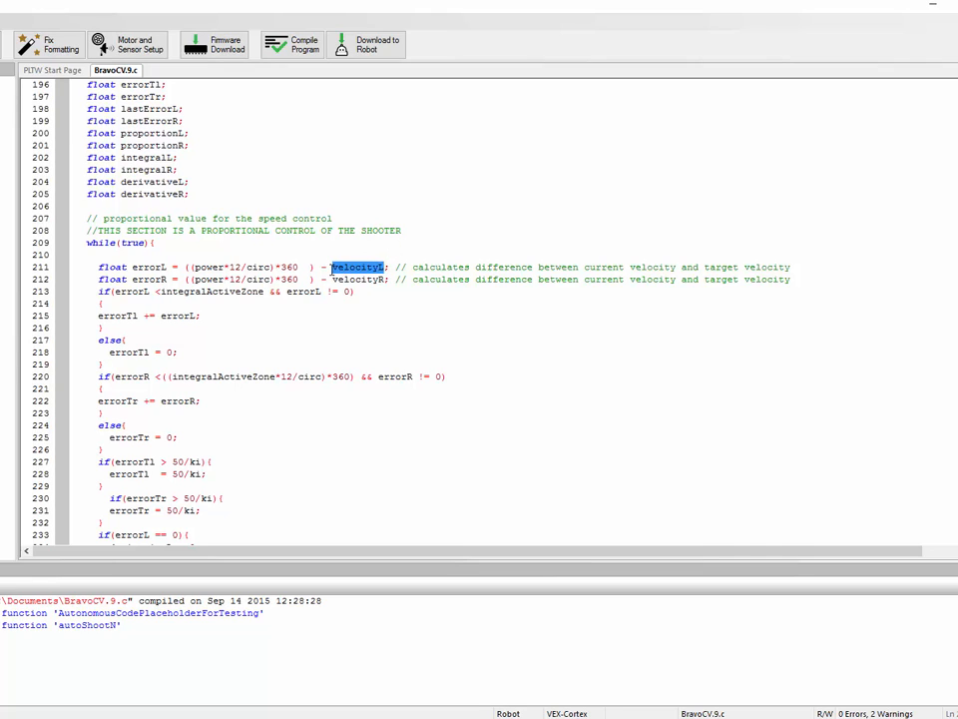
mouse_move(304, 179)
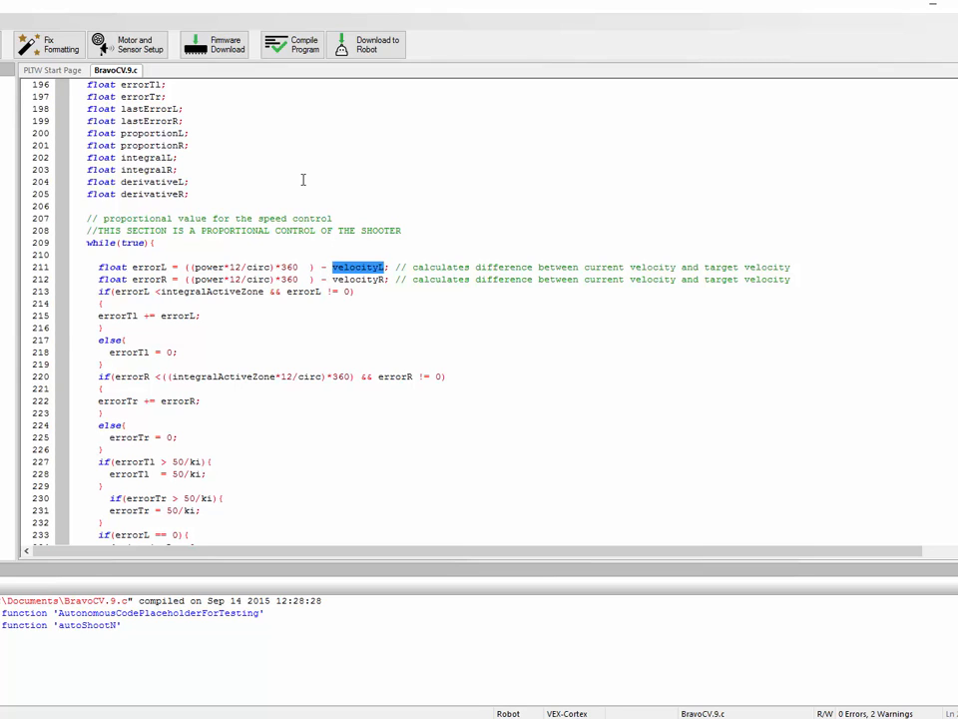
mouse_move(309, 327)
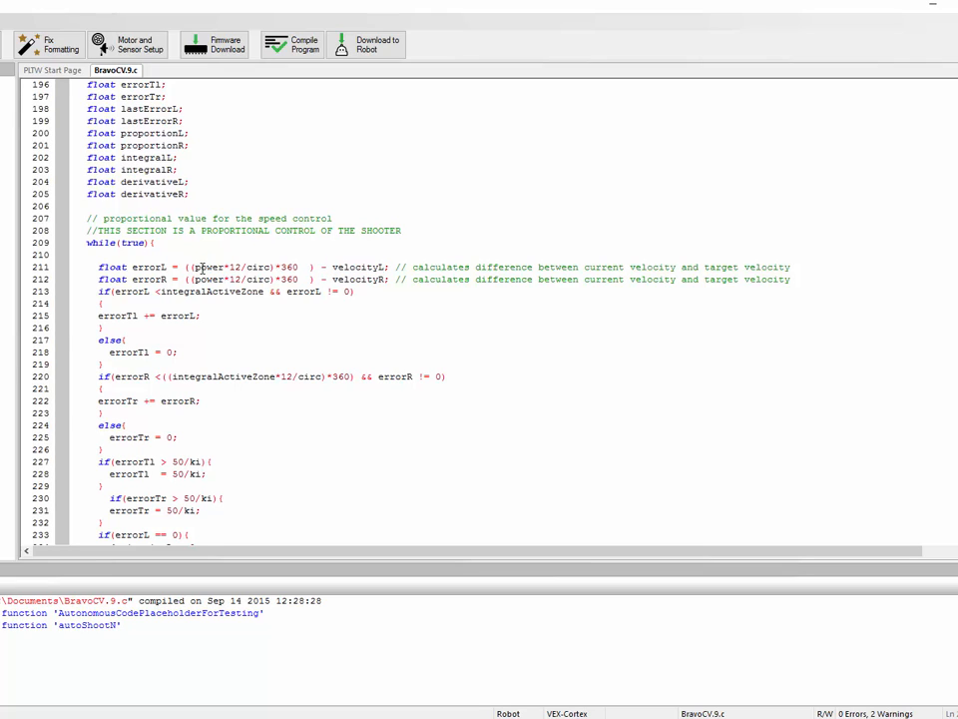
drag(197, 267, 300, 267)
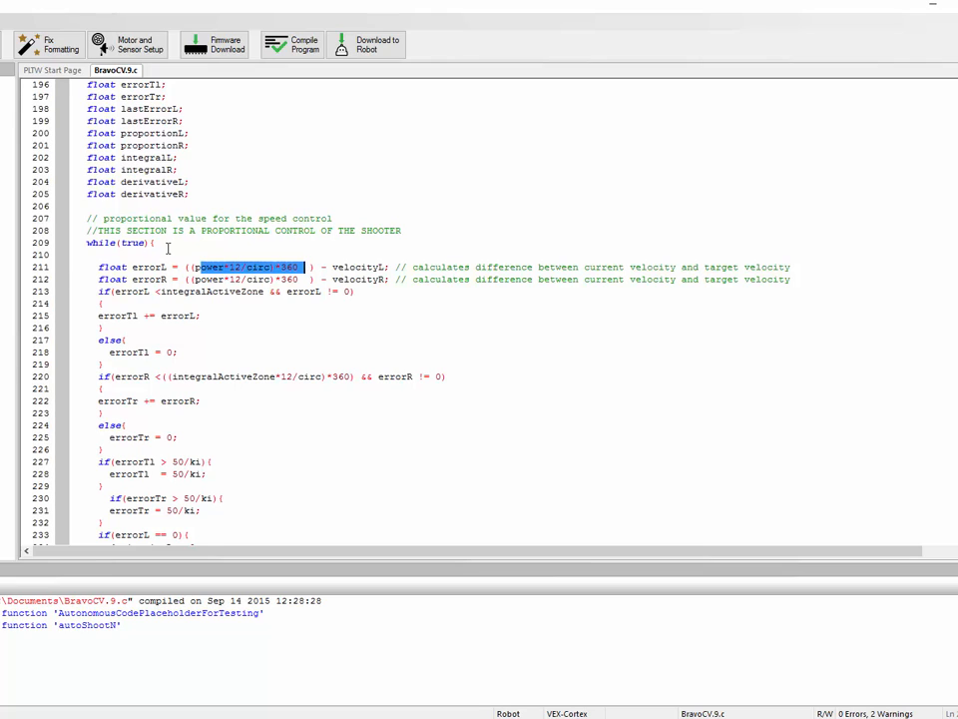
click(172, 262)
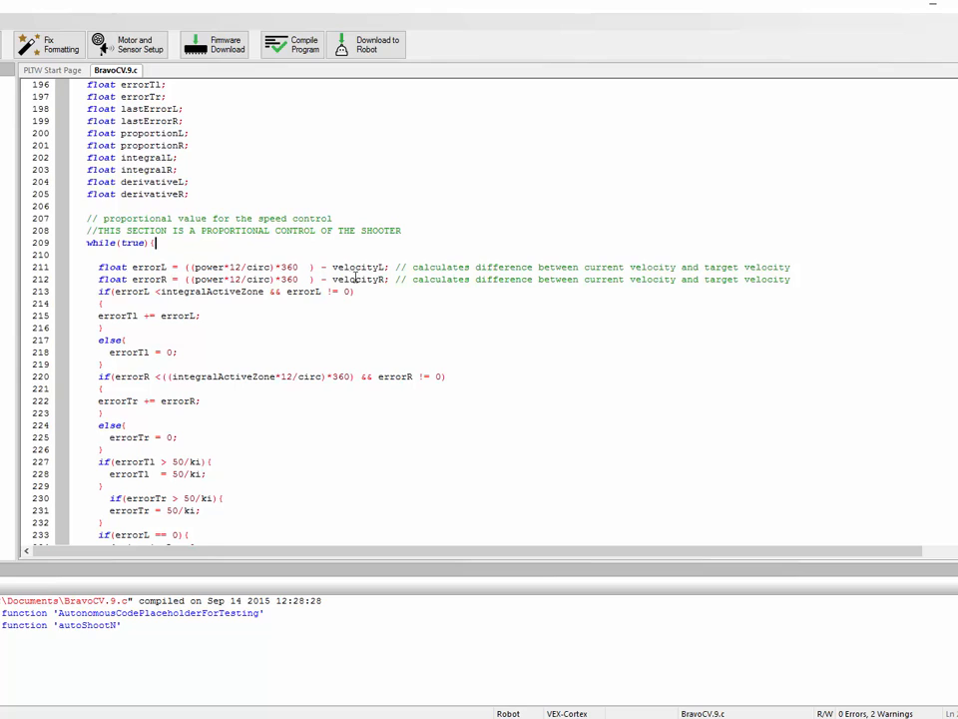
mouse_move(189, 280)
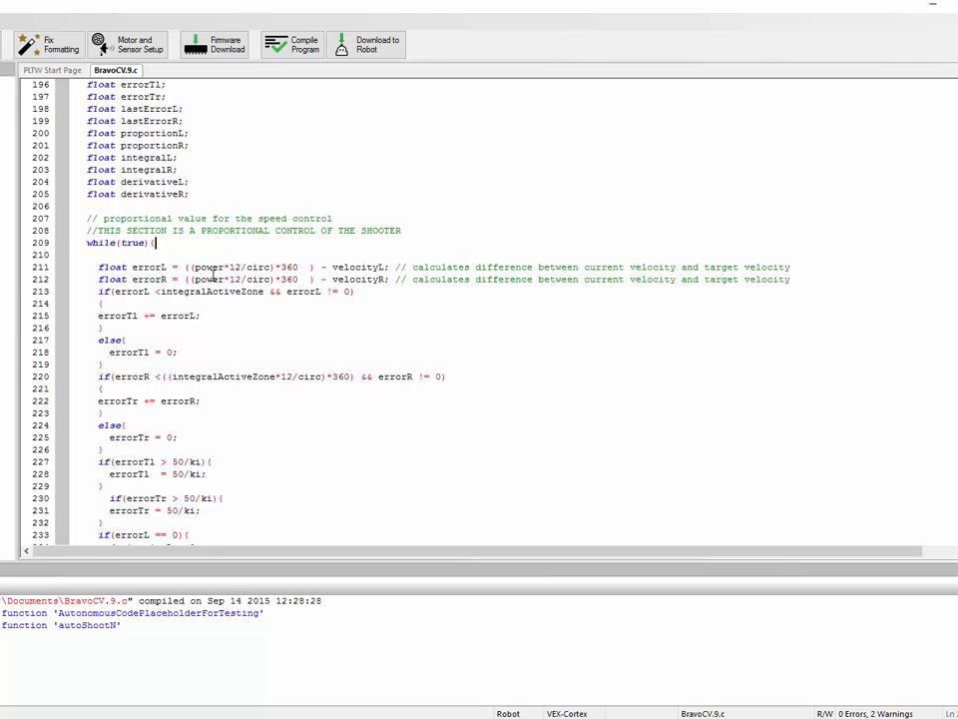
double_click(209, 268)
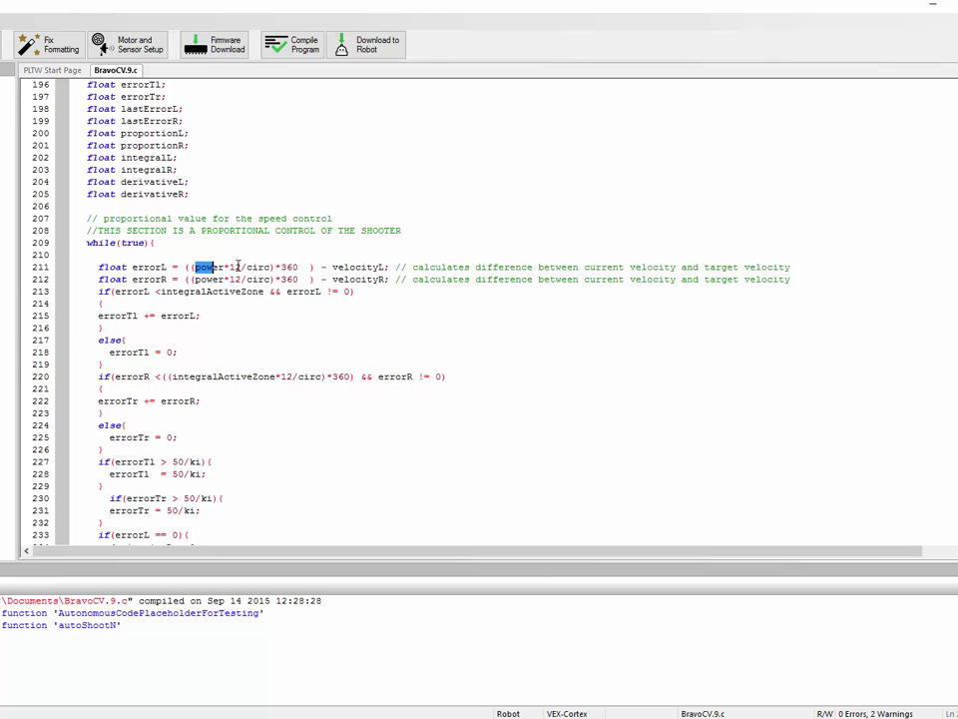
drag(199, 267, 310, 268)
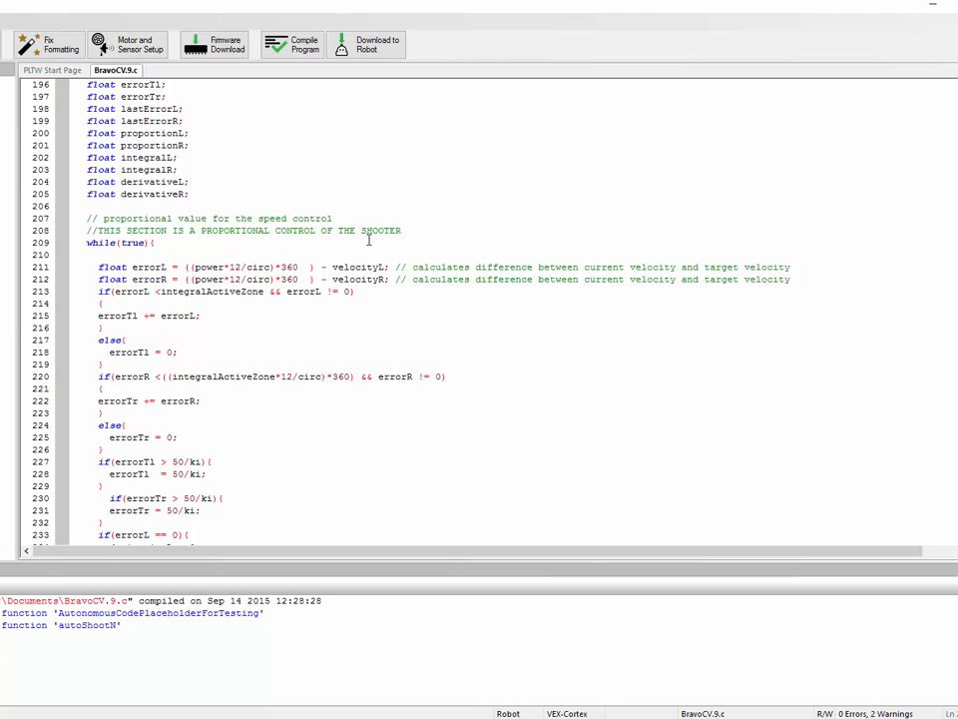
- Highlight the shooterControl tuning constants Kp, Ki and Kd
scroll(down, 3)
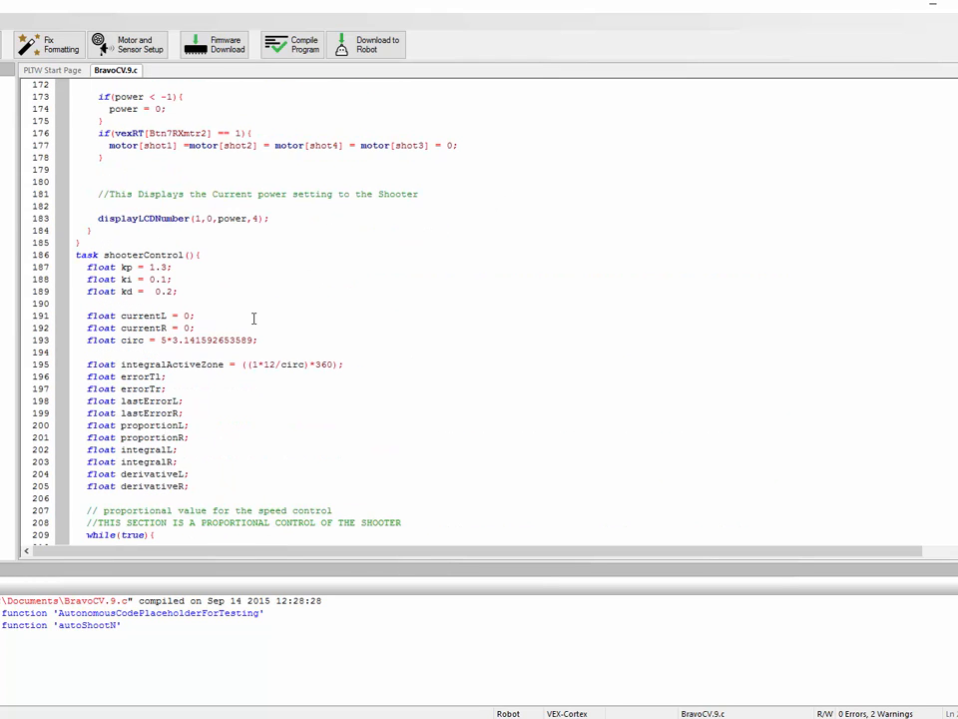
scroll(down, 3)
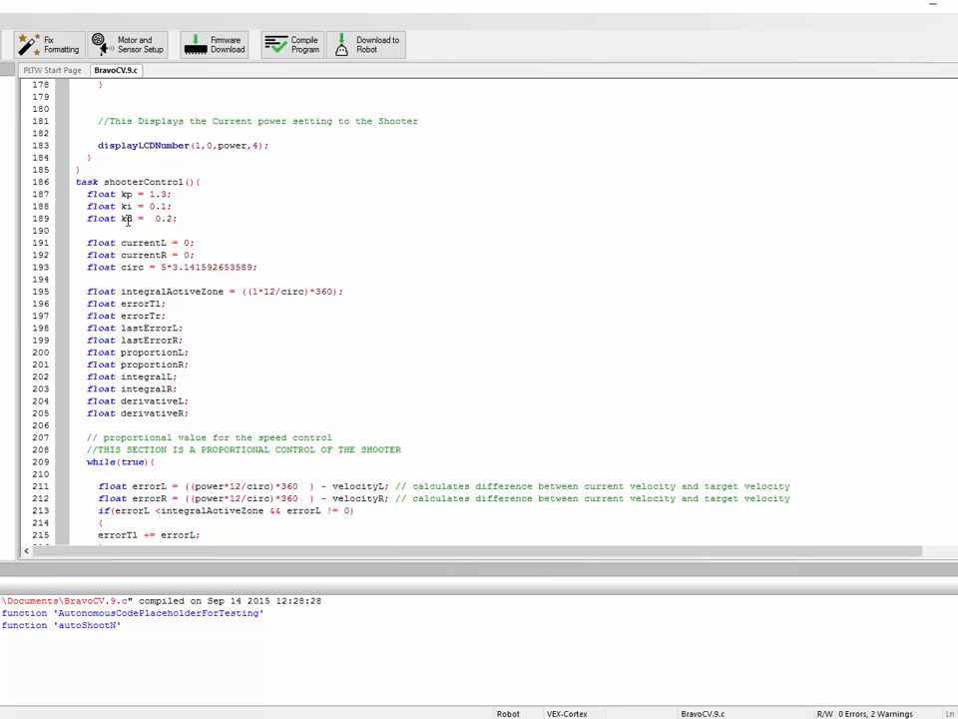
double_click(159, 206)
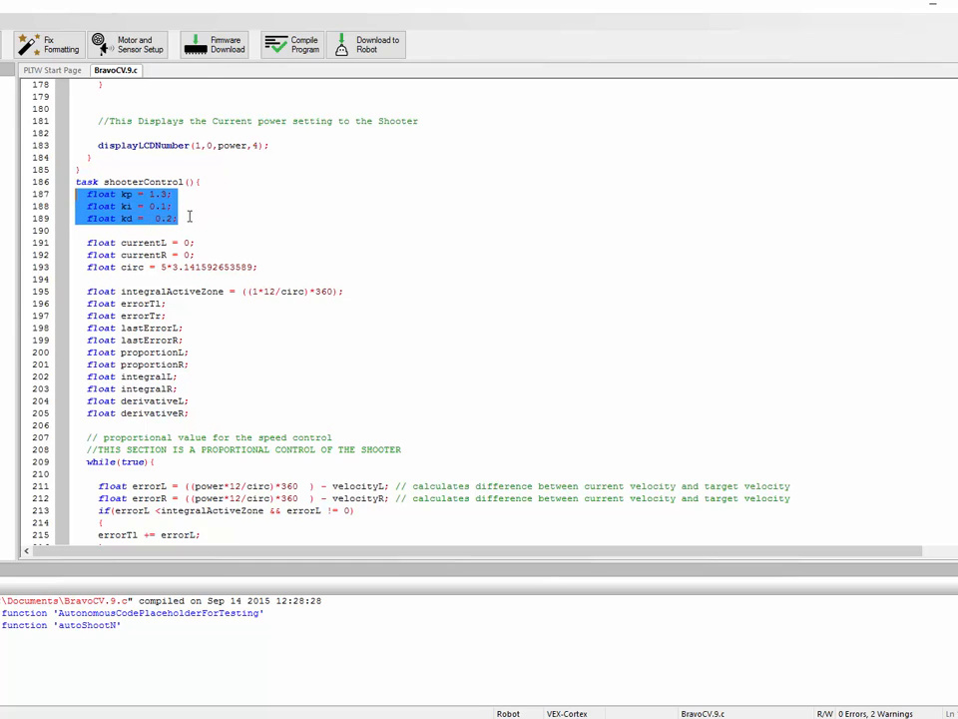
click(187, 218)
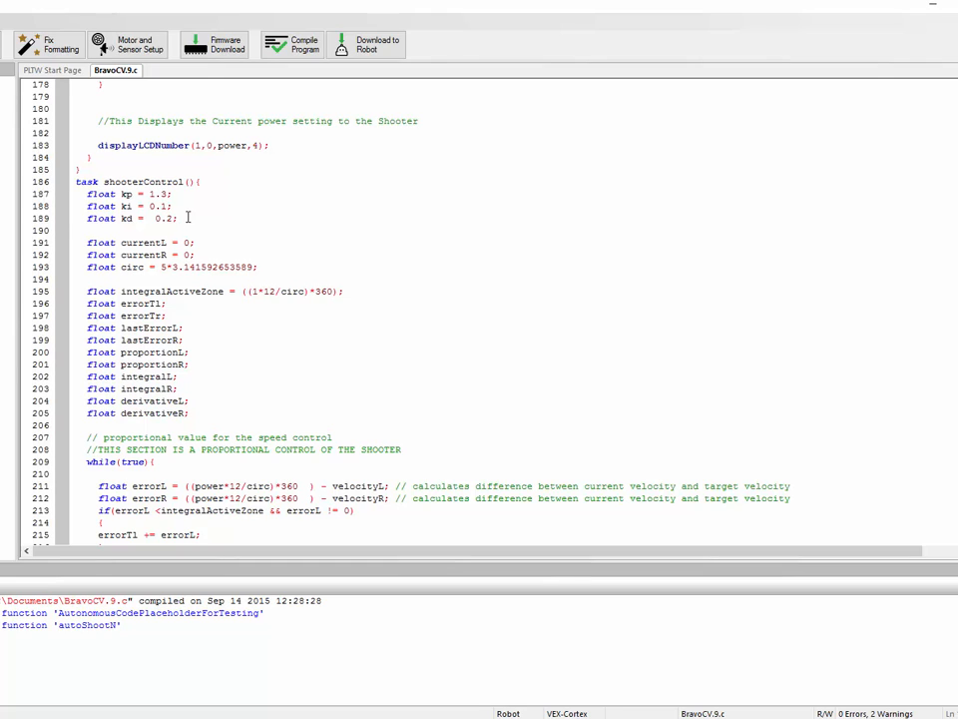
drag(88, 194, 180, 217)
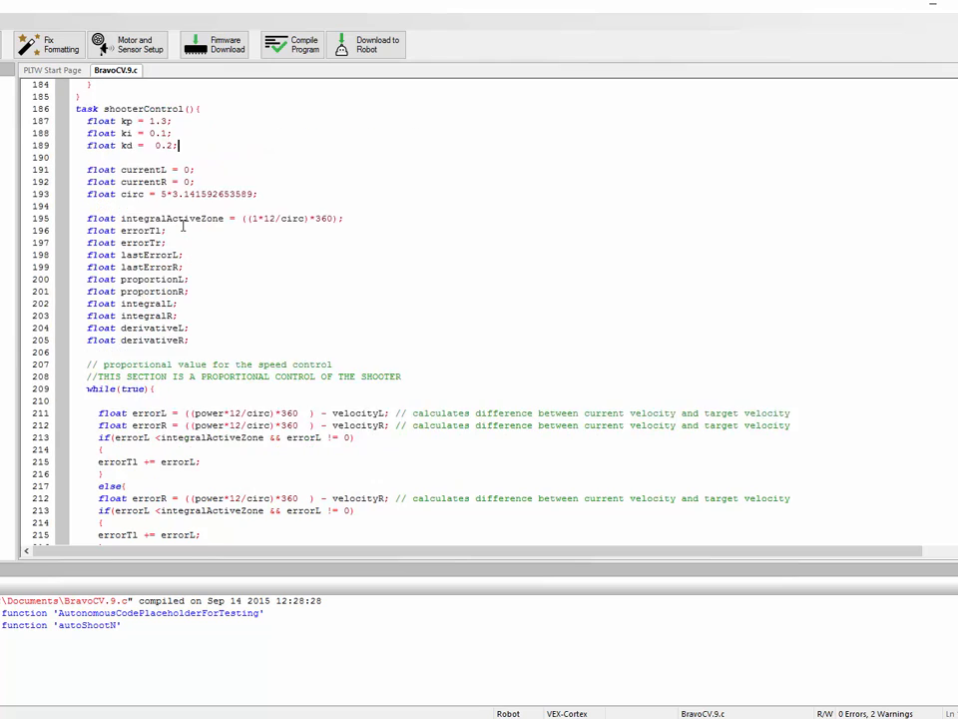
scroll(down, 3)
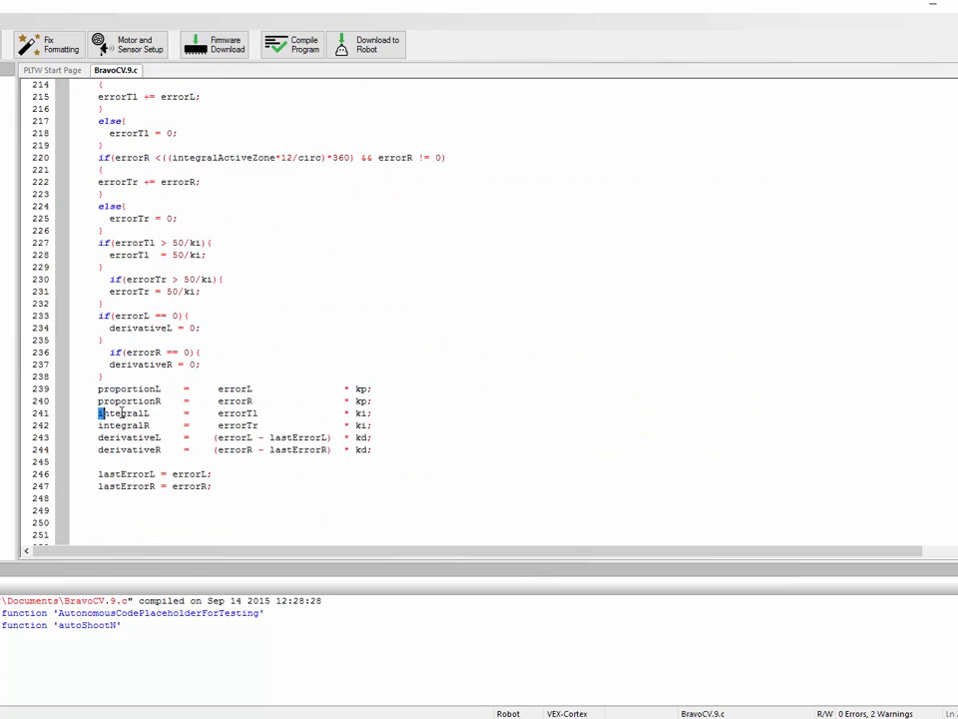
- Highlight the integralL calculation and the errorTl error accumulation lines
double_click(128, 435)
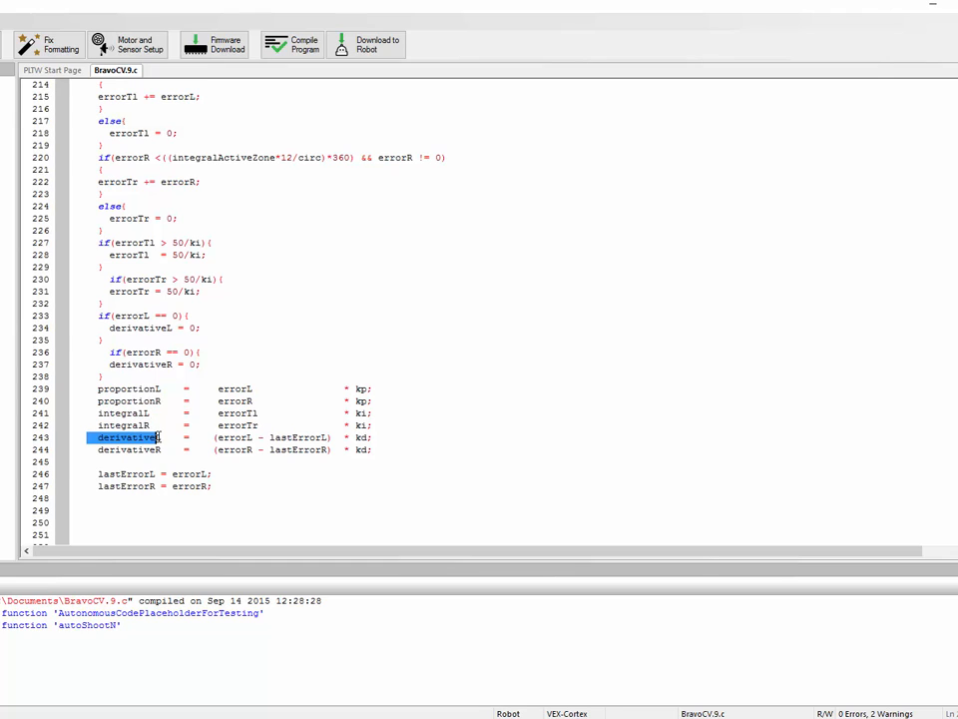
click(112, 387)
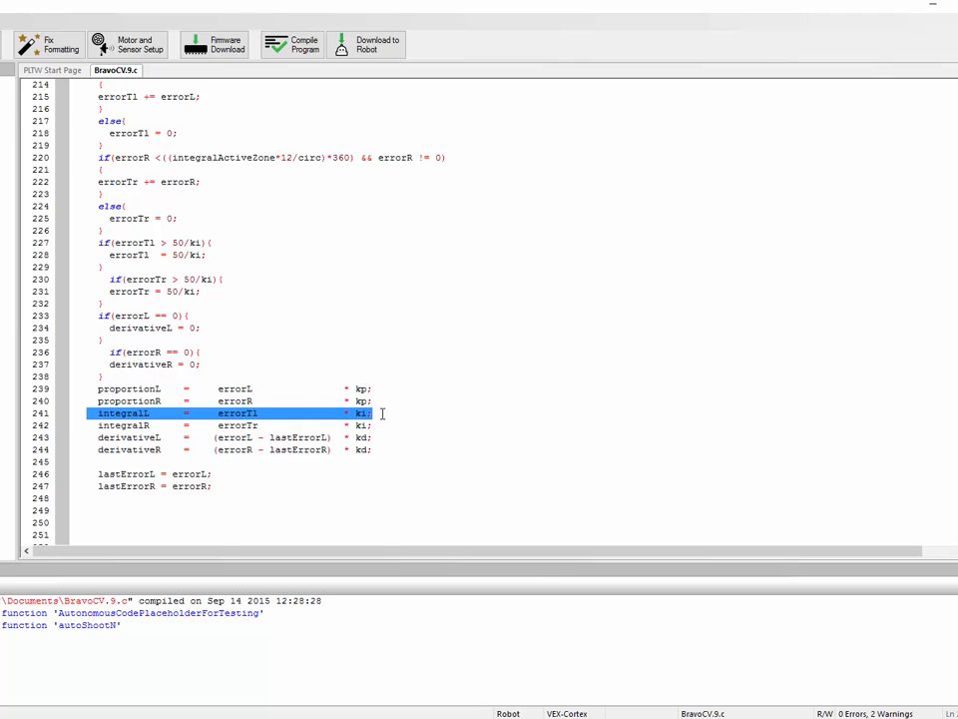
click(215, 411)
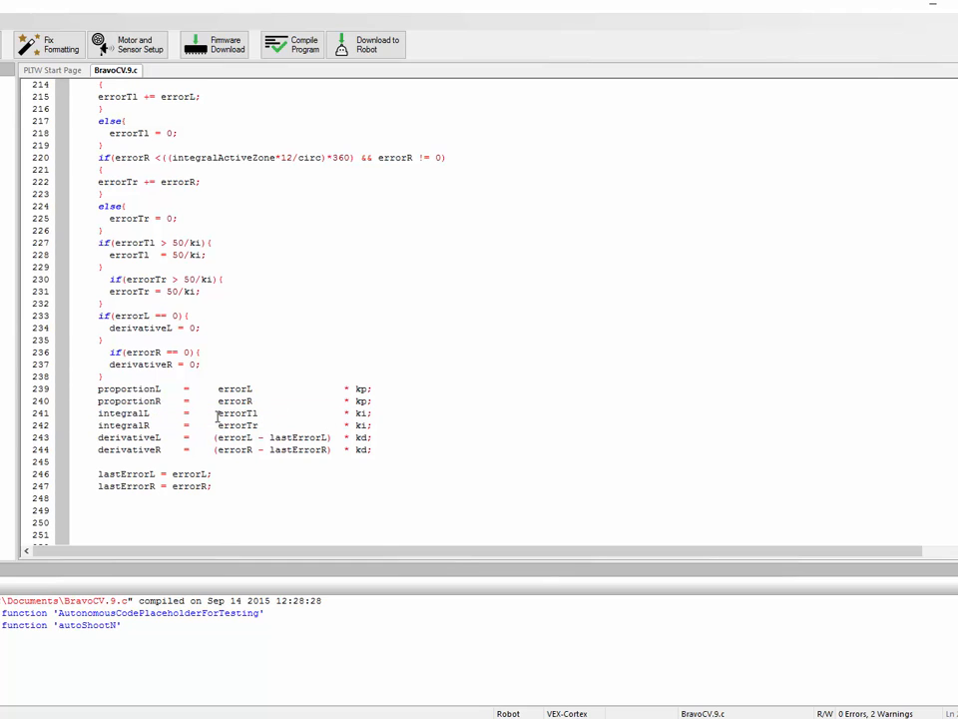
double_click(235, 413)
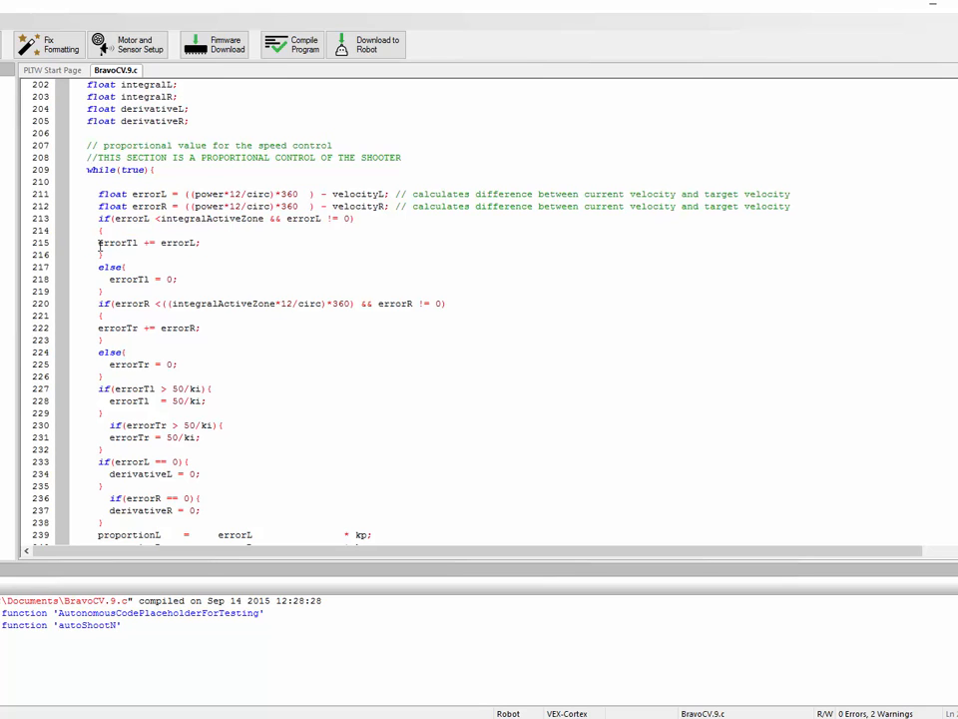
double_click(116, 243)
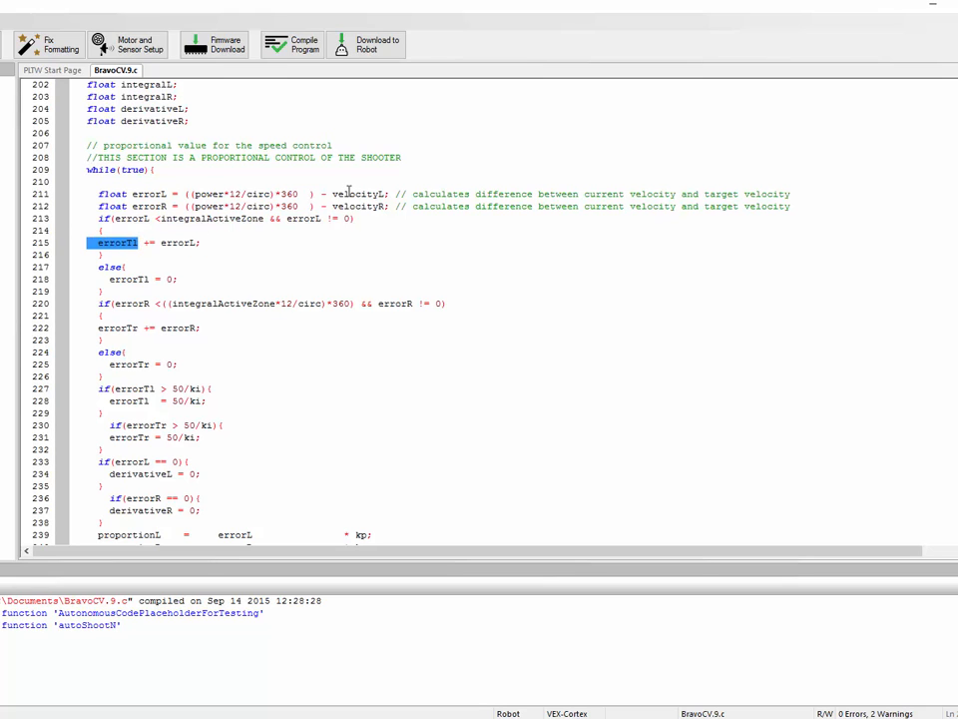
mouse_move(259, 351)
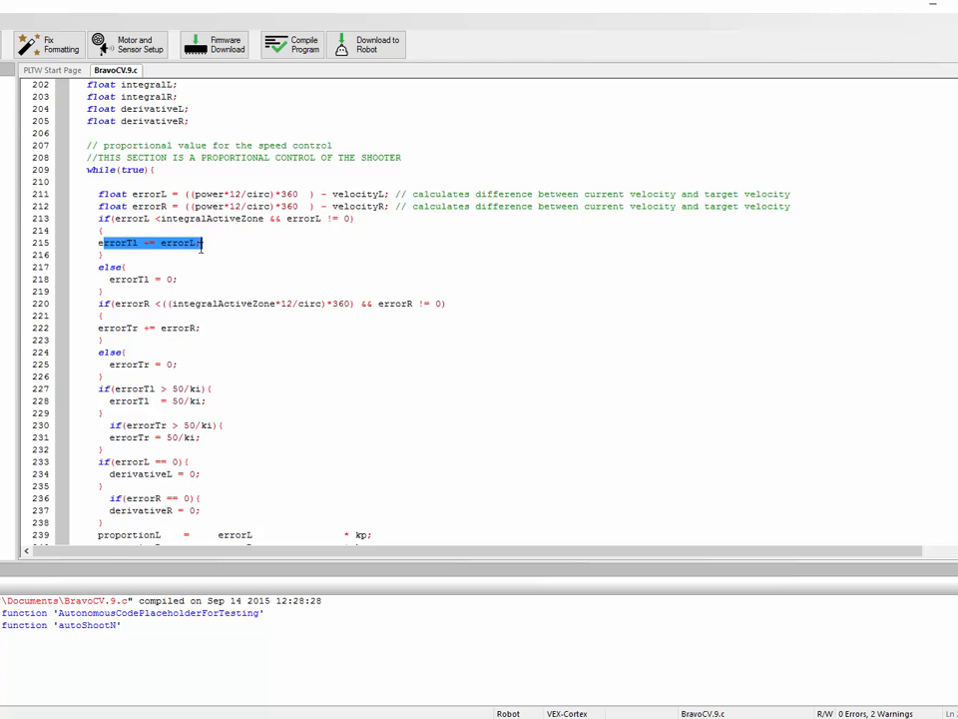
scroll(down, 3)
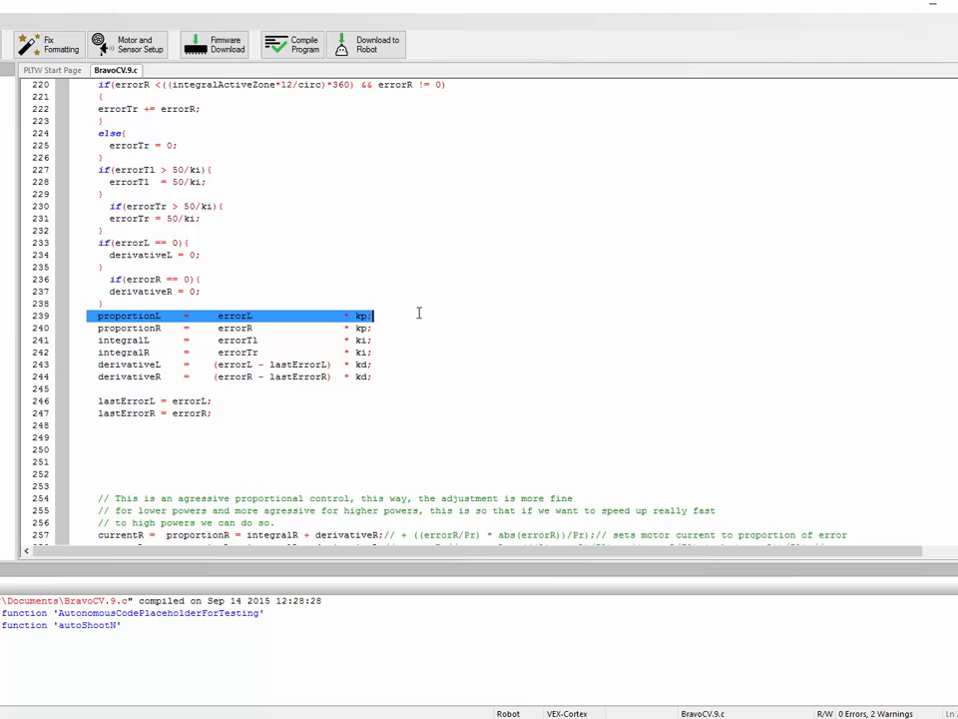
mouse_move(303, 348)
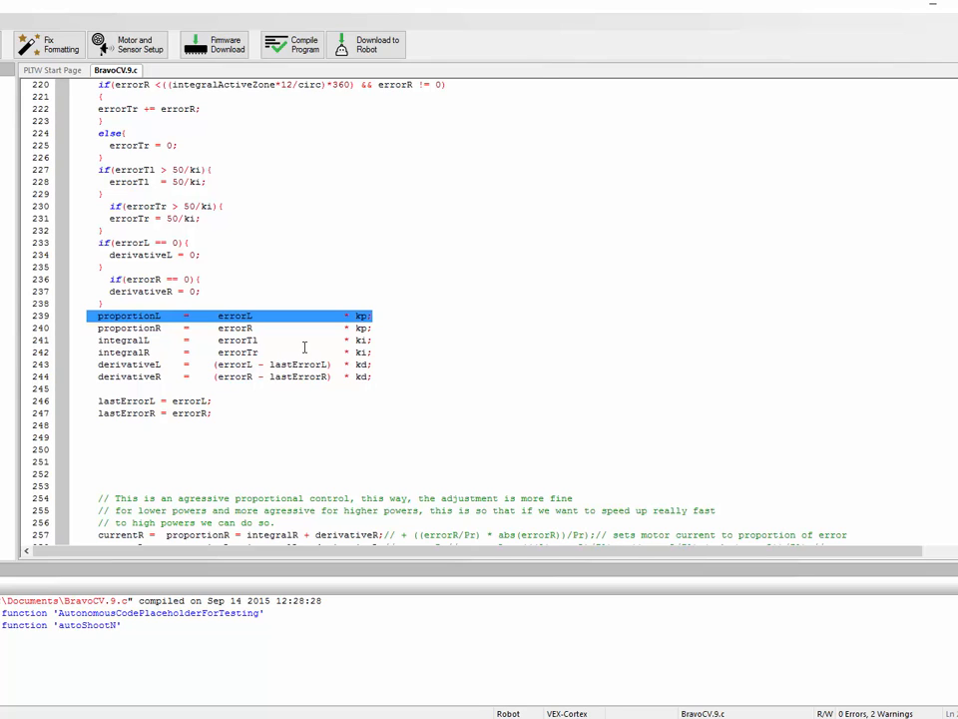
click(208, 340)
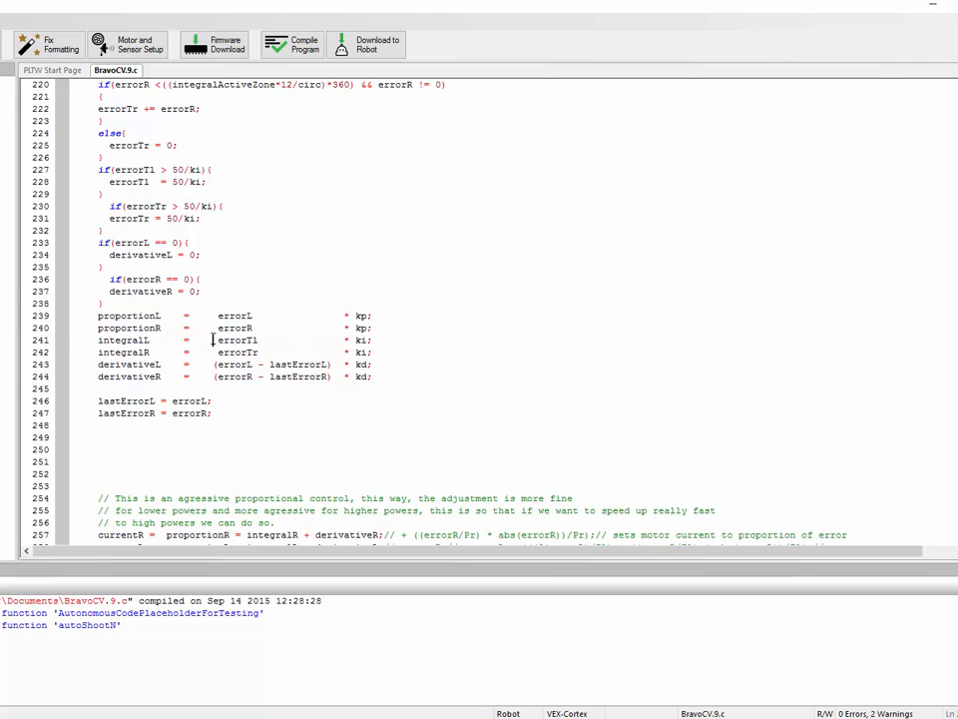
double_click(235, 340)
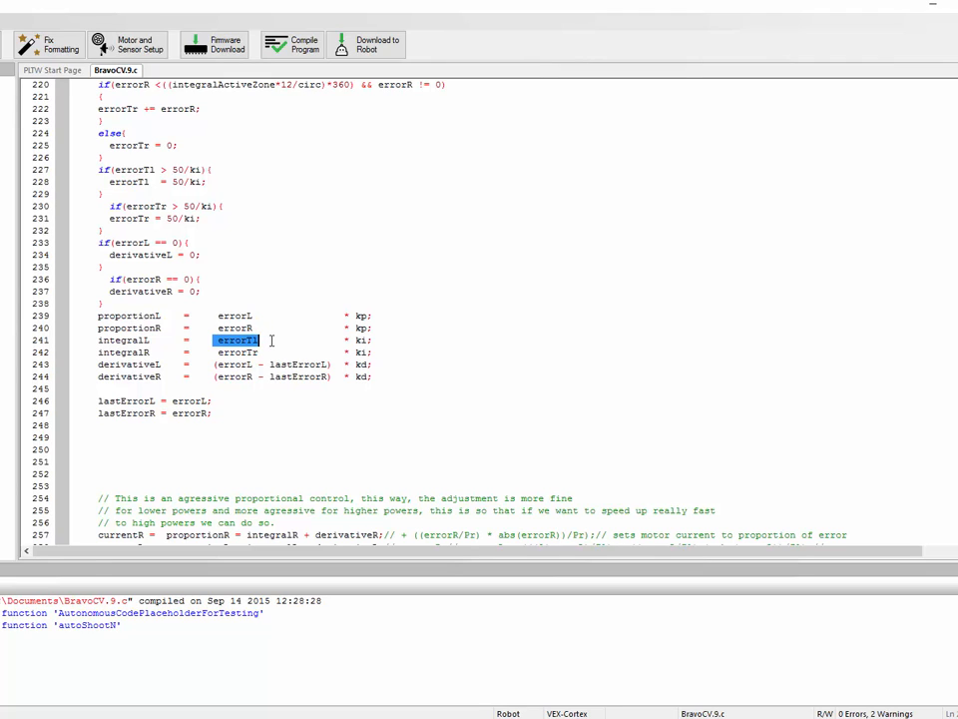
mouse_move(267, 321)
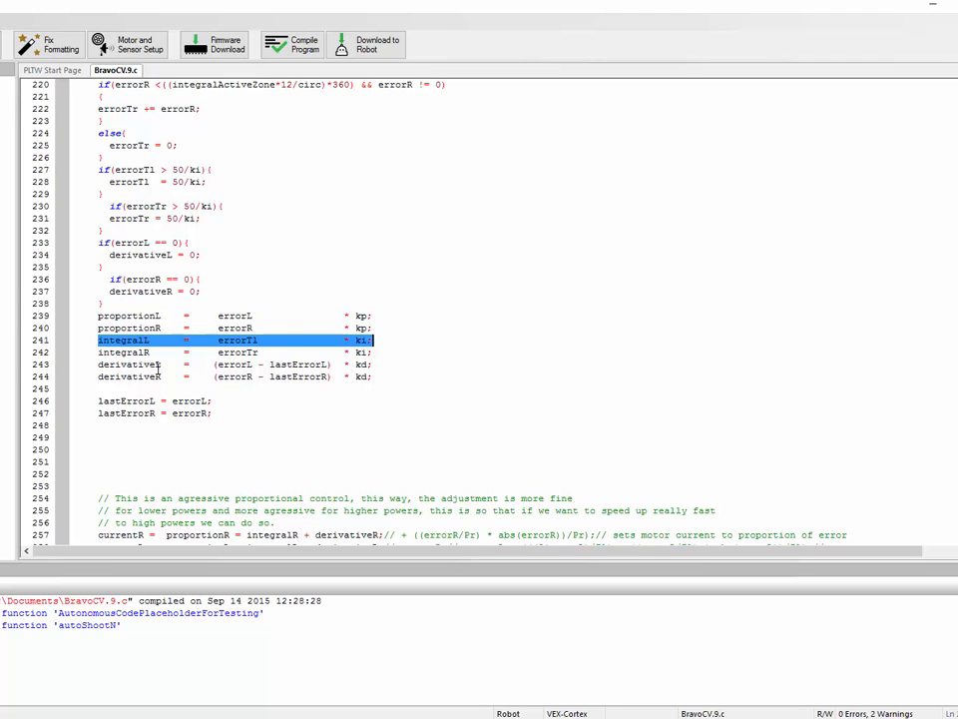
mouse_move(148, 327)
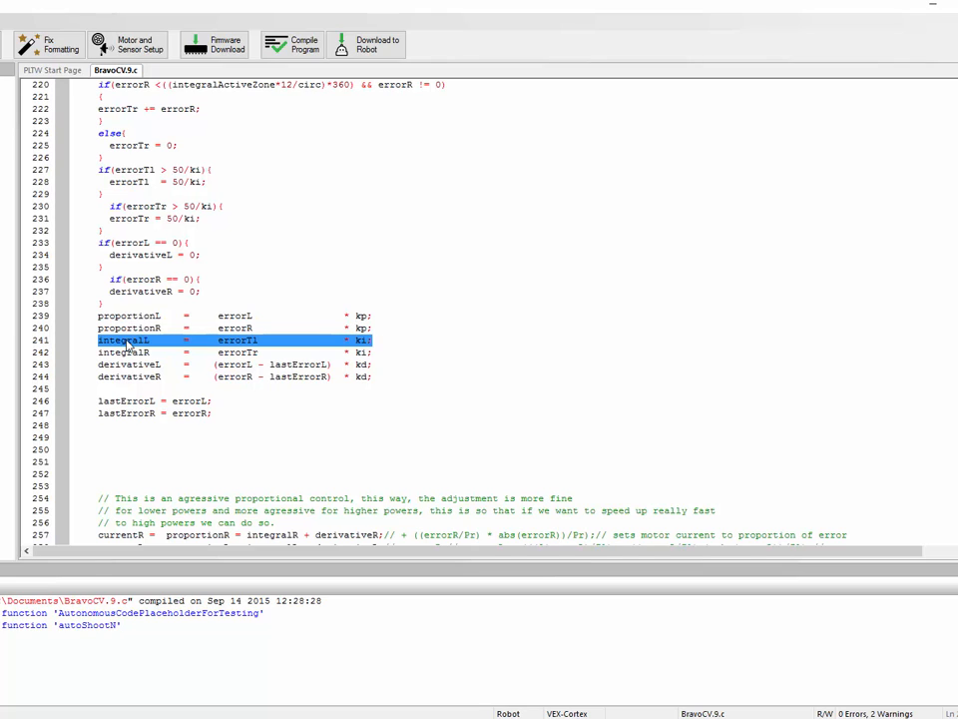
drag(130, 340, 375, 352)
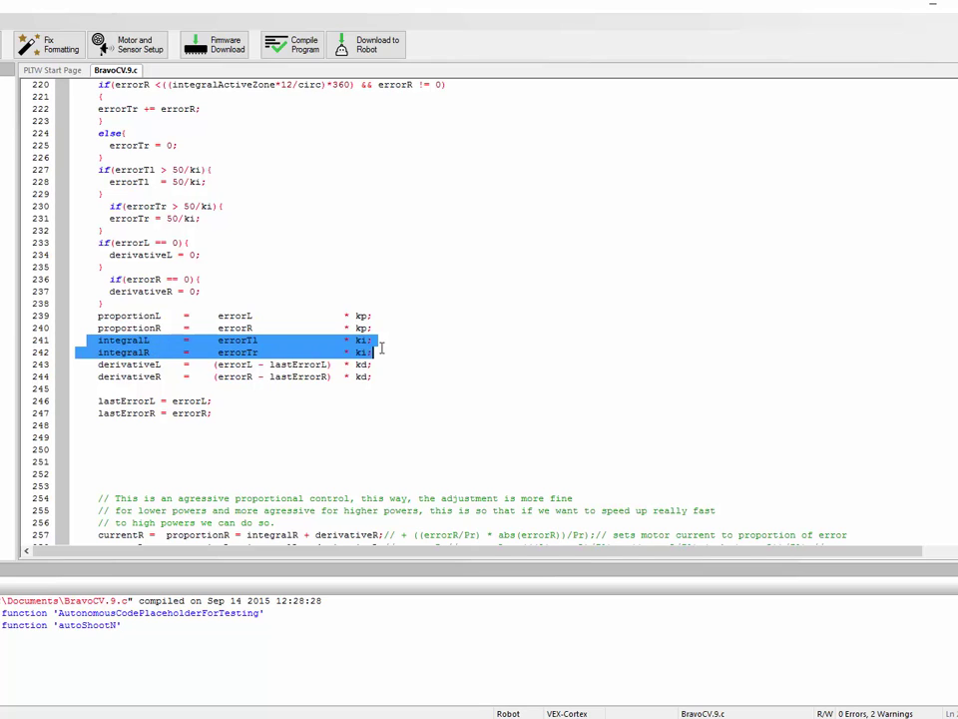
click(375, 339)
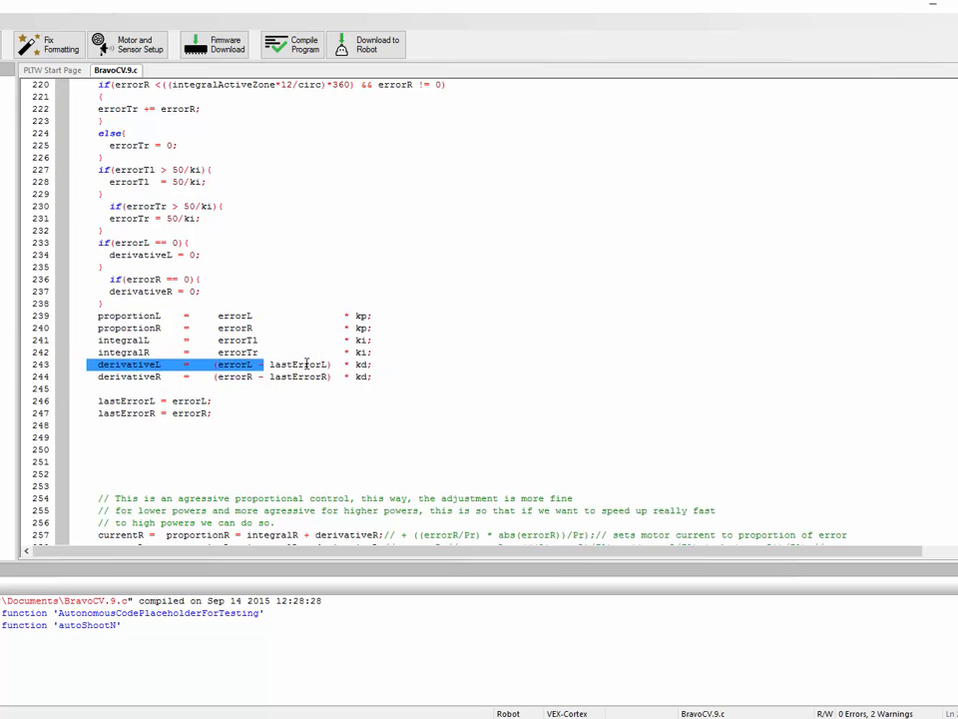
click(298, 364)
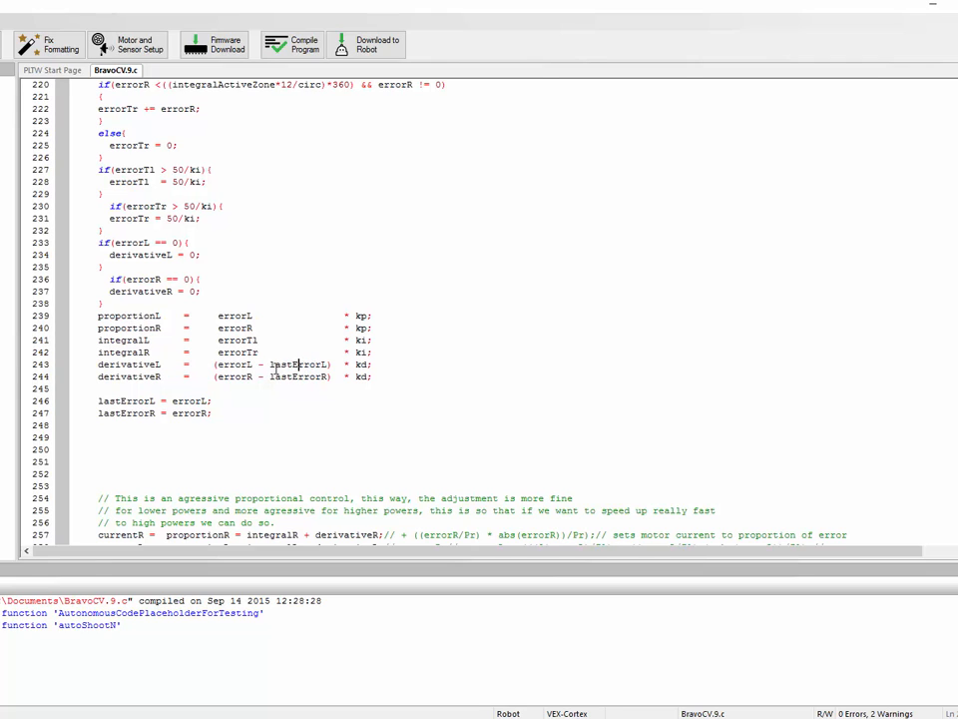
mouse_move(308, 363)
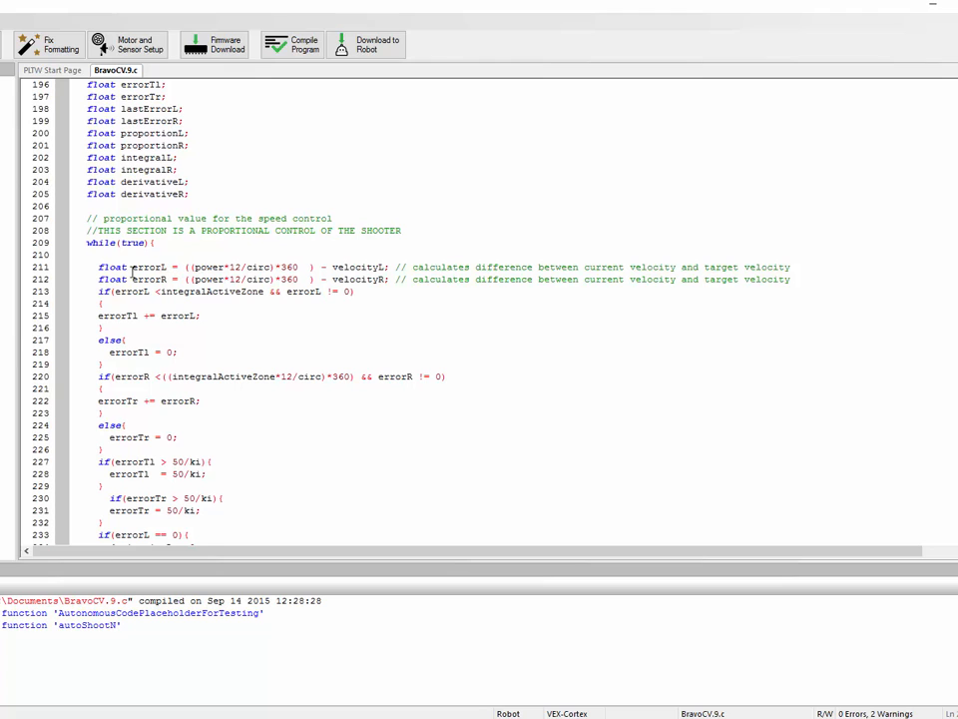
- Highlight the derivativeL calculation with its gain, current error and lastErrorL terms
scroll(down, 3)
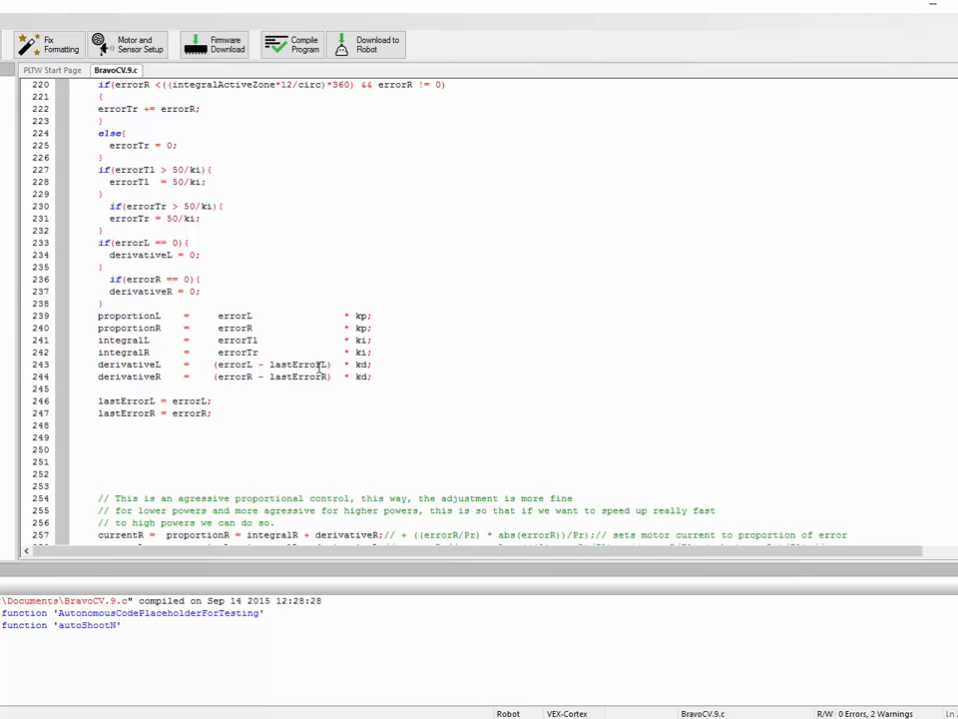
double_click(359, 364)
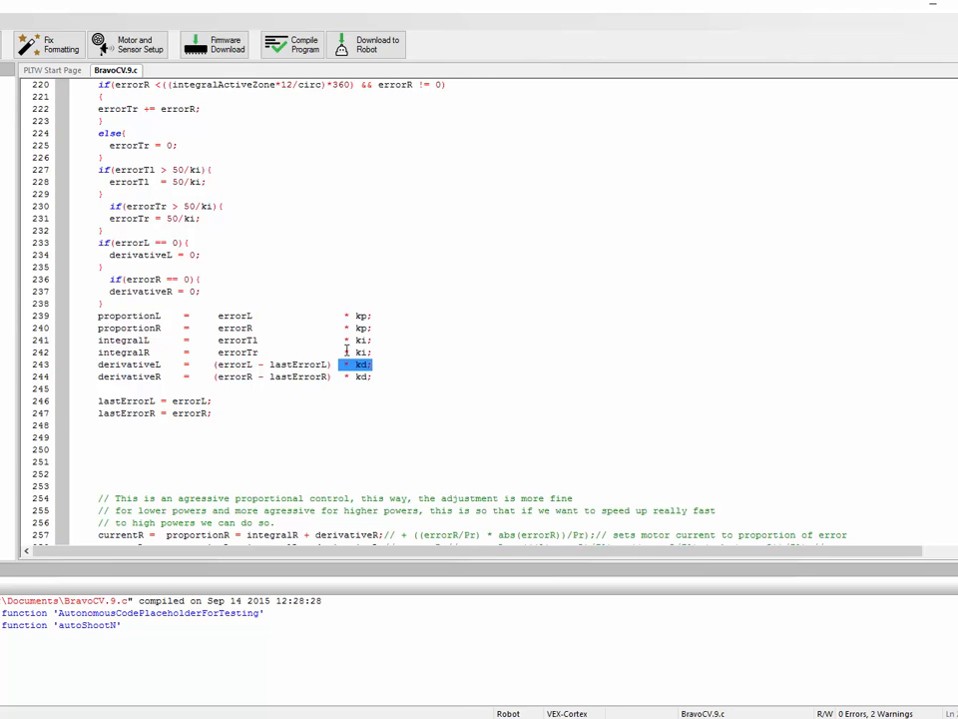
mouse_move(176, 363)
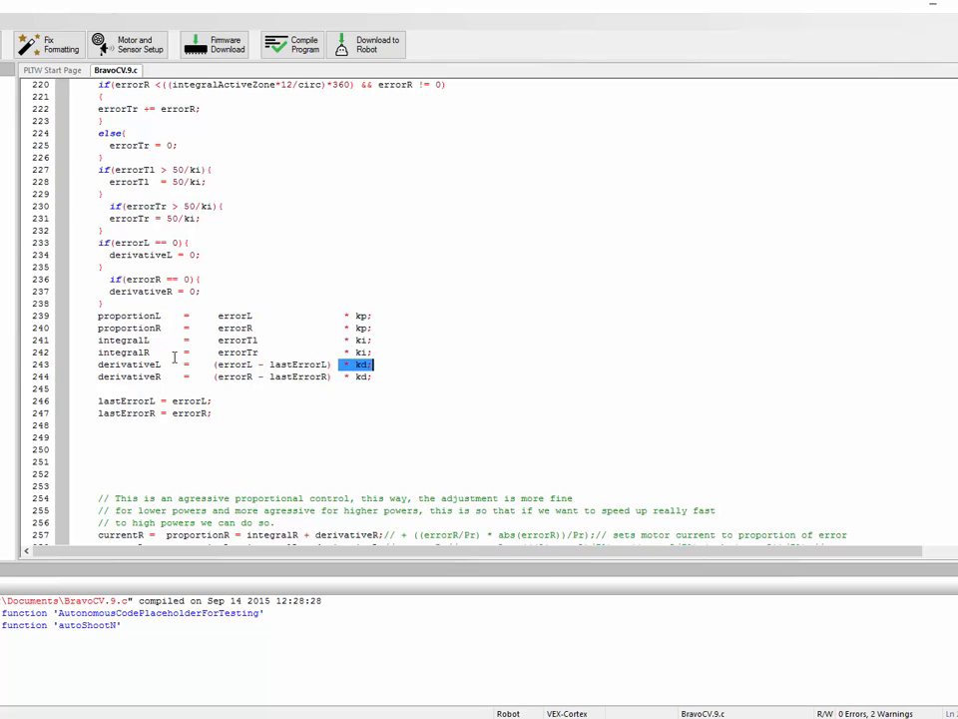
click(389, 363)
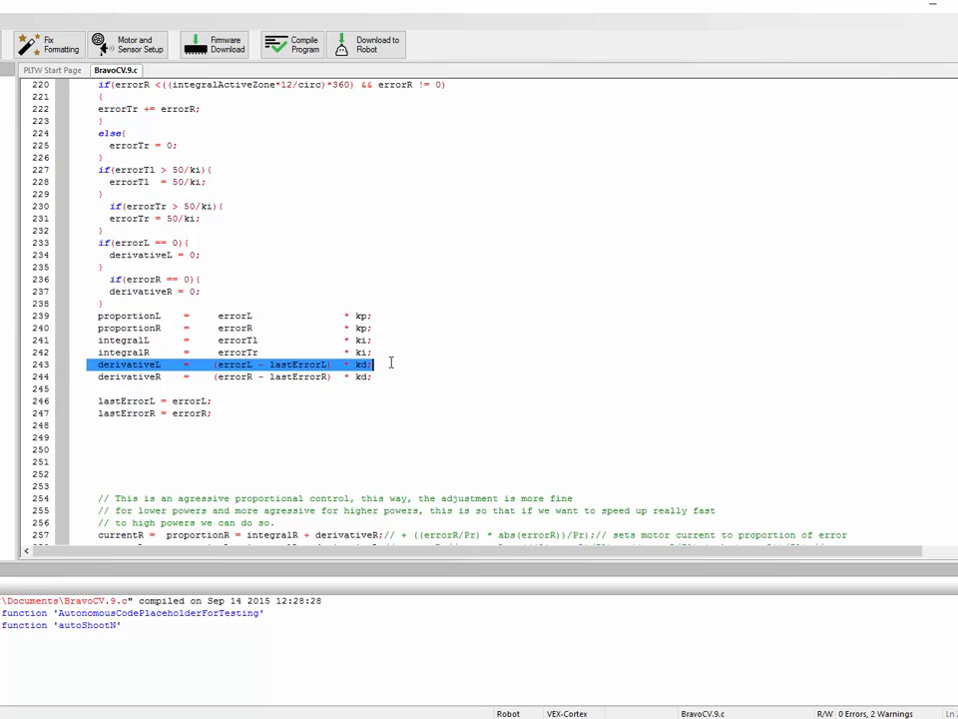
click(216, 364)
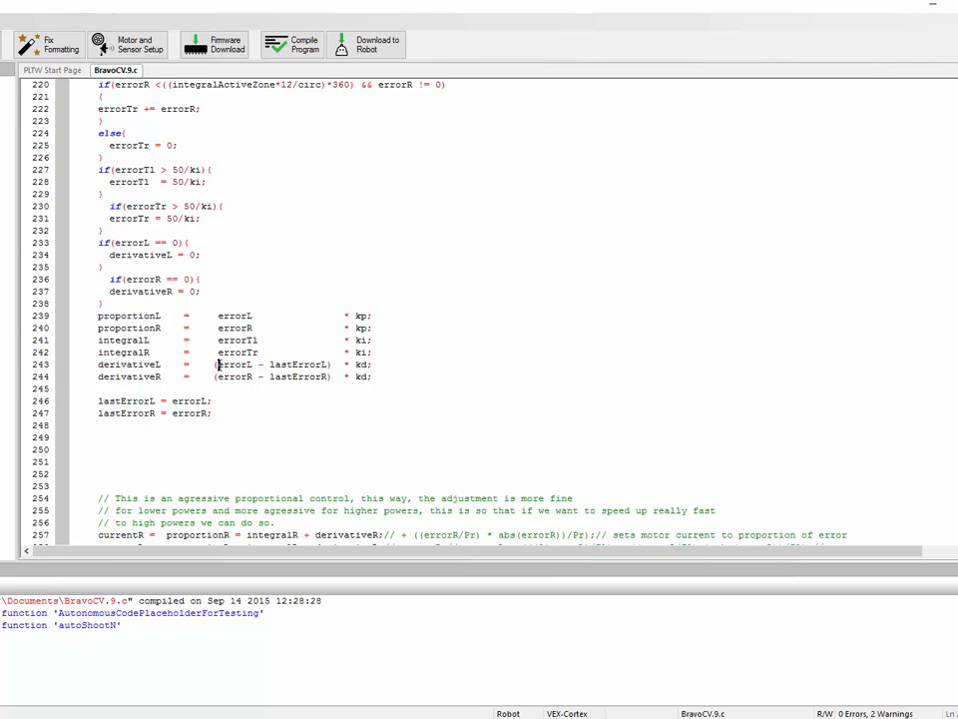
double_click(300, 363)
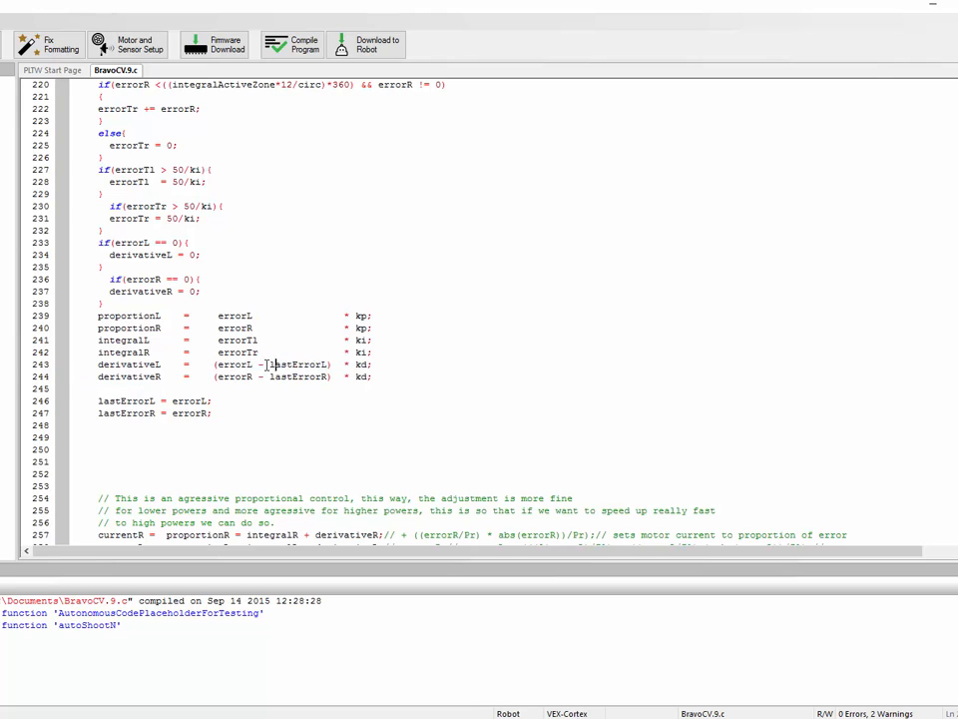
double_click(239, 363)
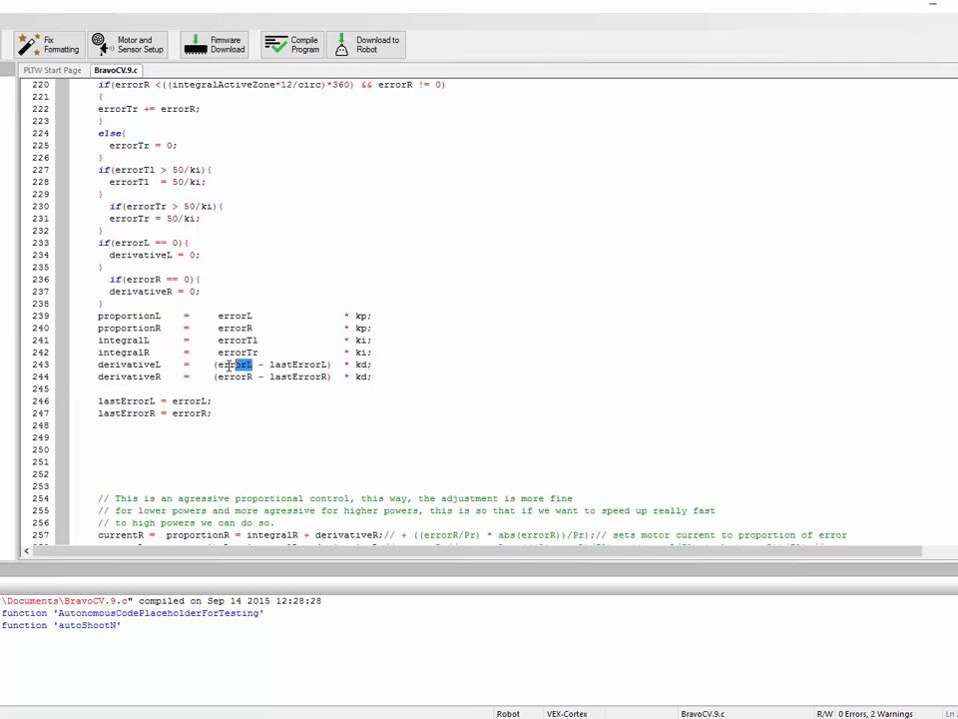
drag(240, 363, 372, 376)
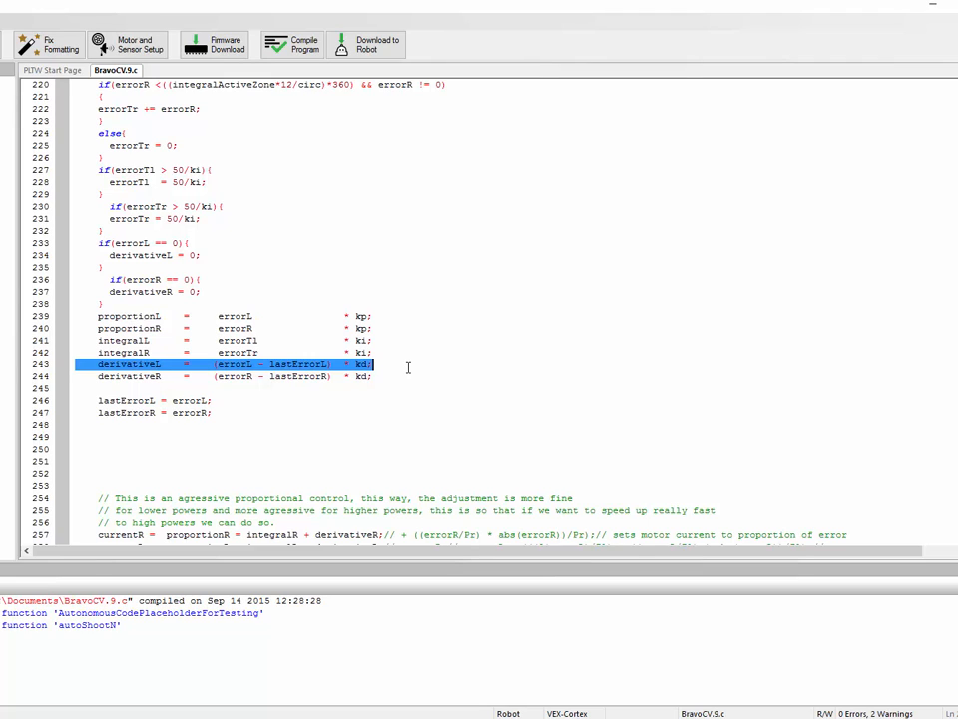
click(375, 363)
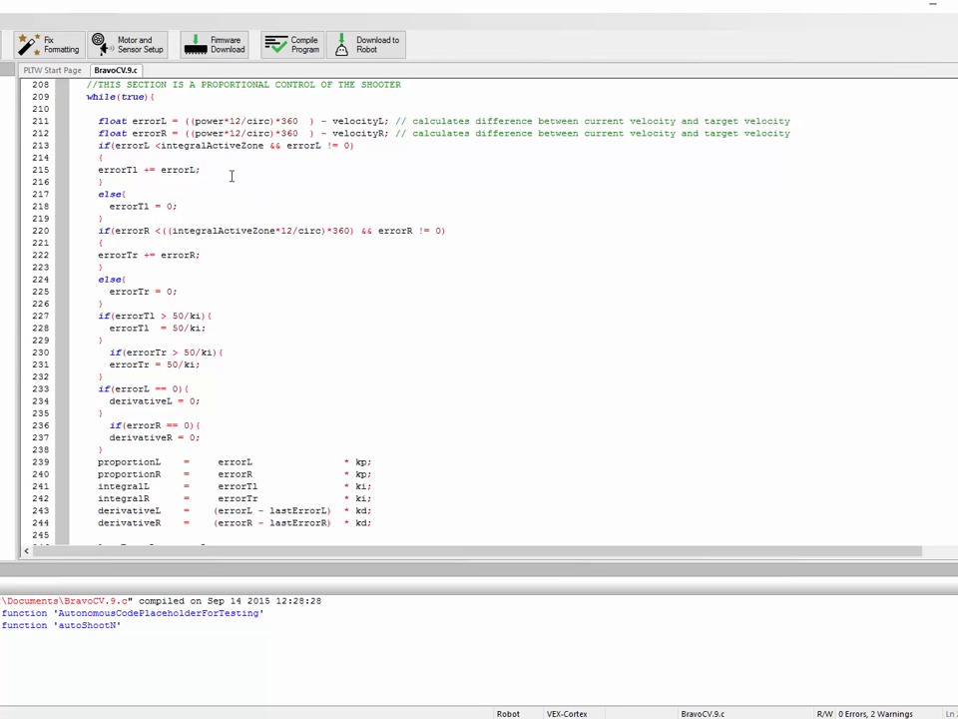
mouse_move(28, 148)
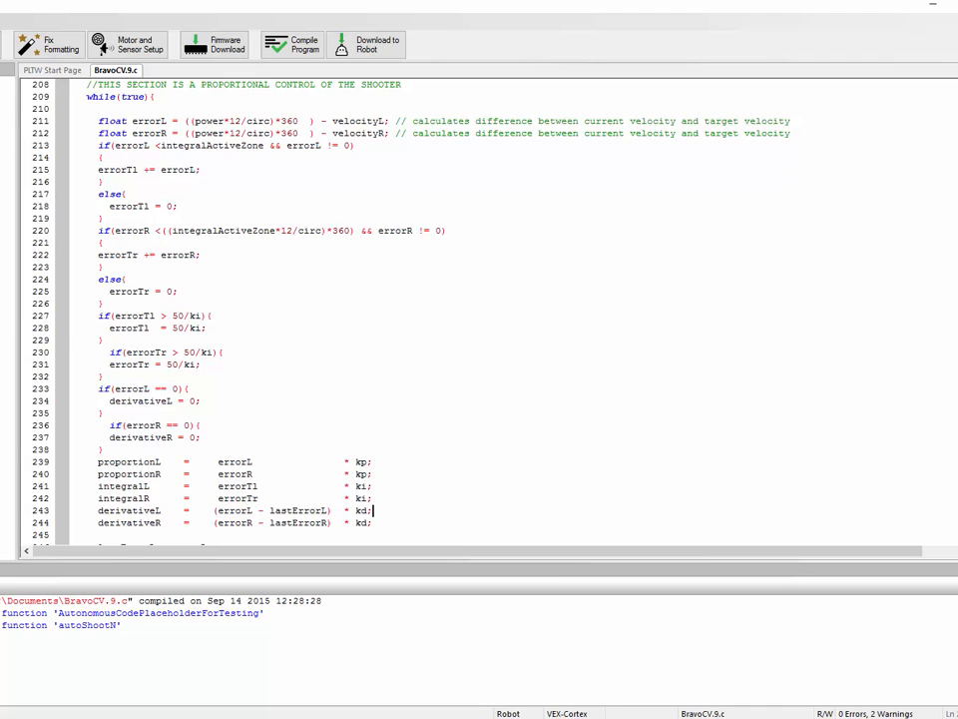
drag(95, 461, 318, 487)
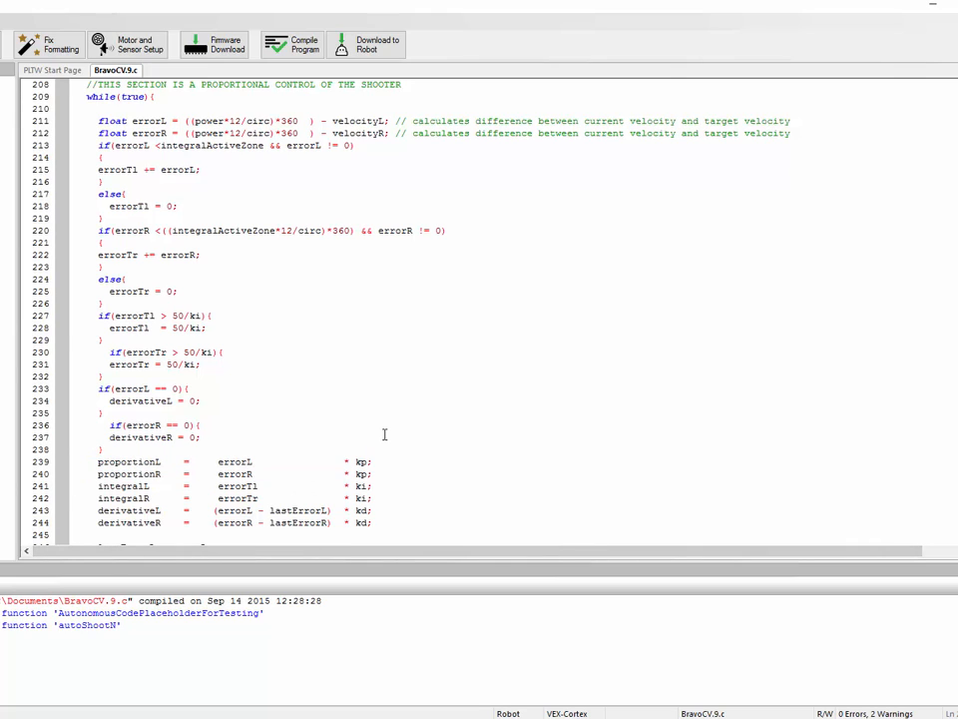
mouse_move(439, 451)
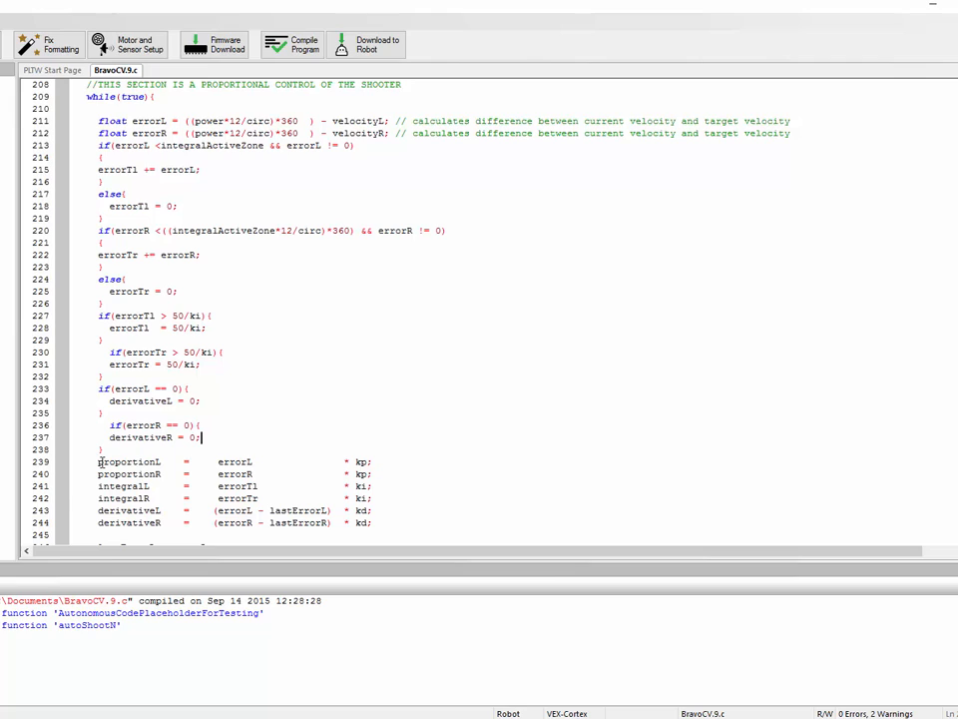
- Highlight the proportionalL line, the errorTl reset condition and the 50/ki integral limit
double_click(91, 145)
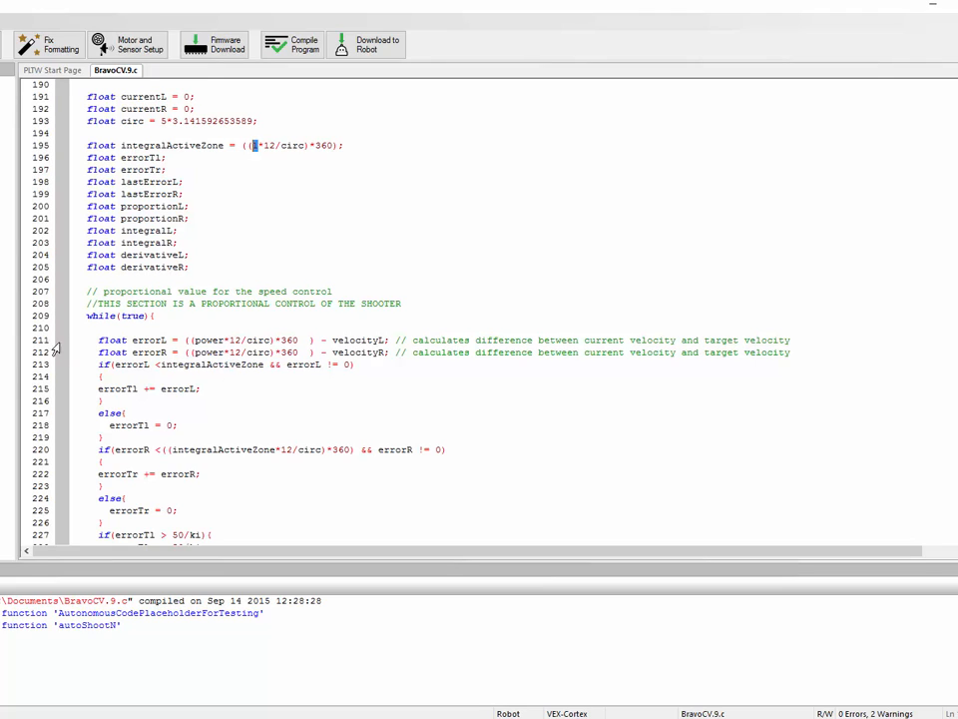
triple_click(148, 390)
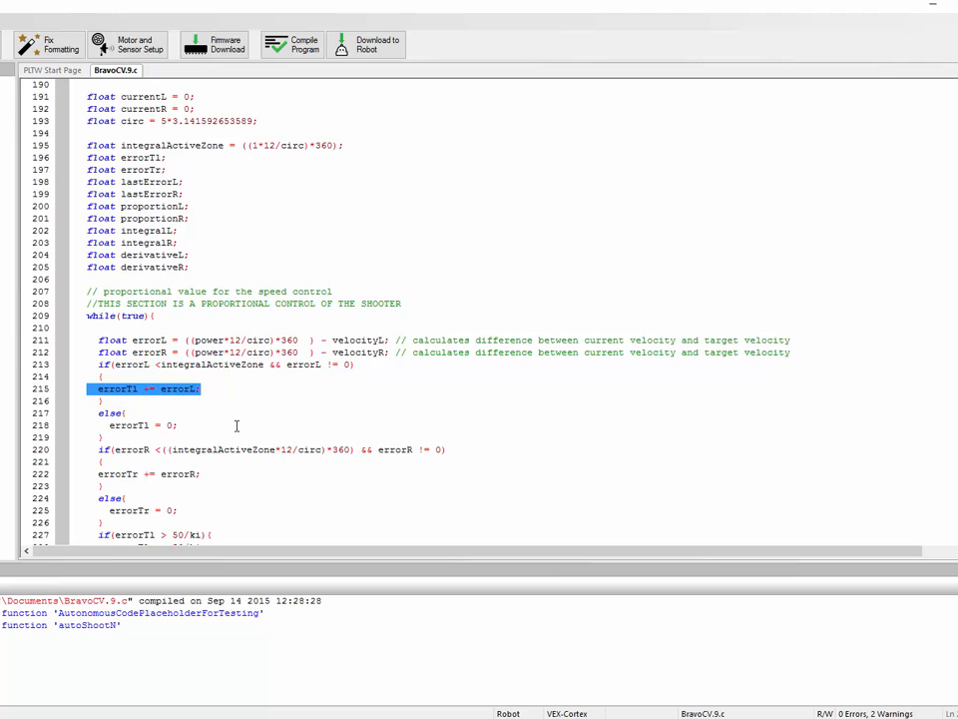
click(284, 366)
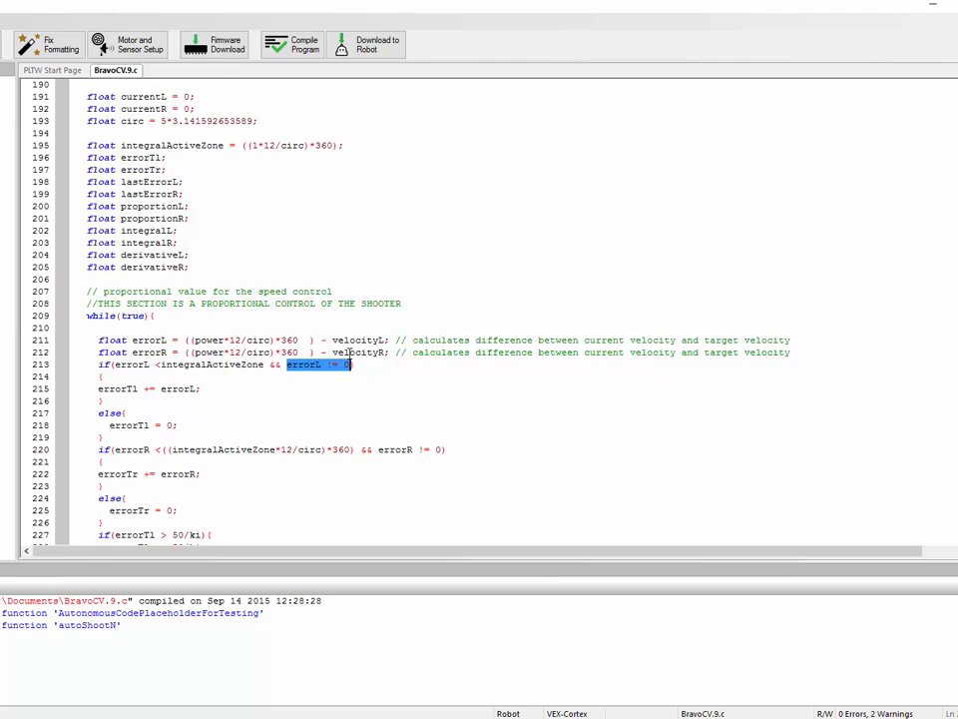
mouse_move(370, 365)
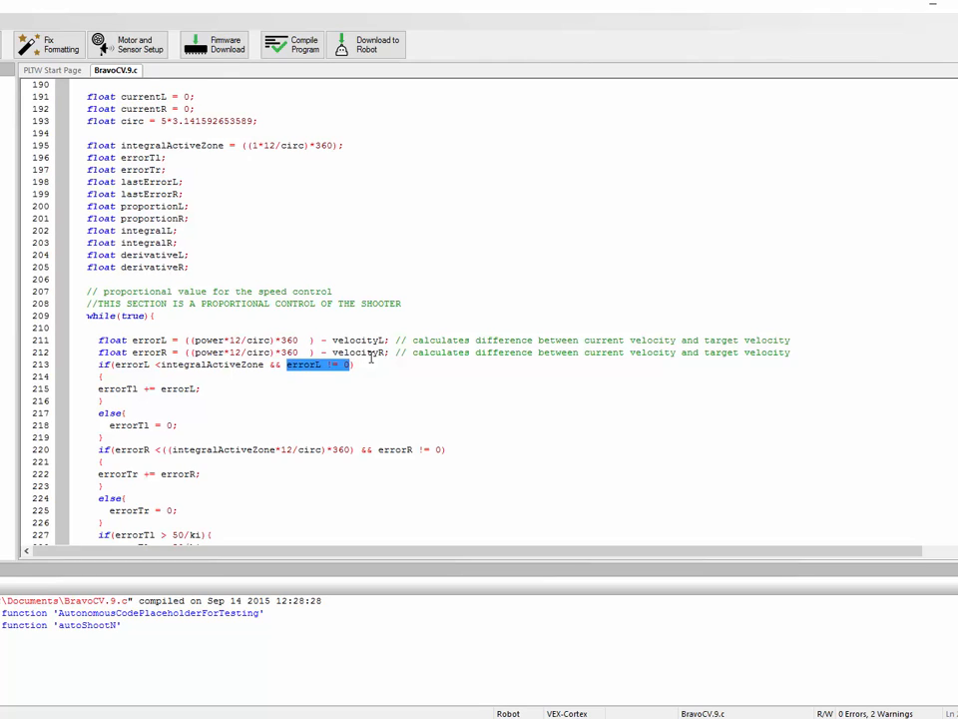
click(243, 379)
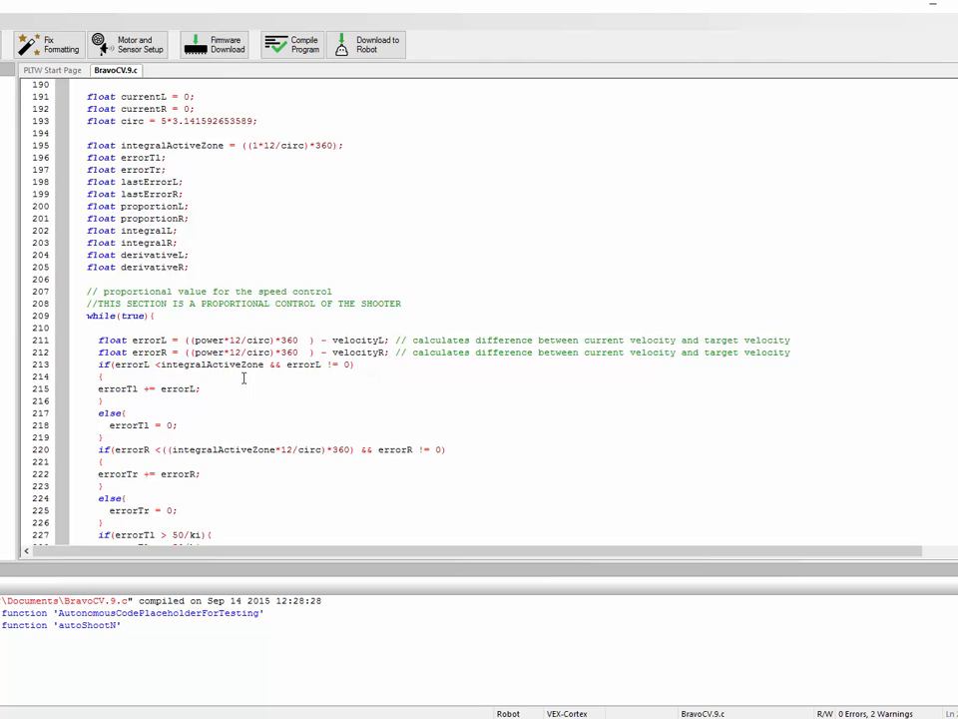
mouse_move(255, 407)
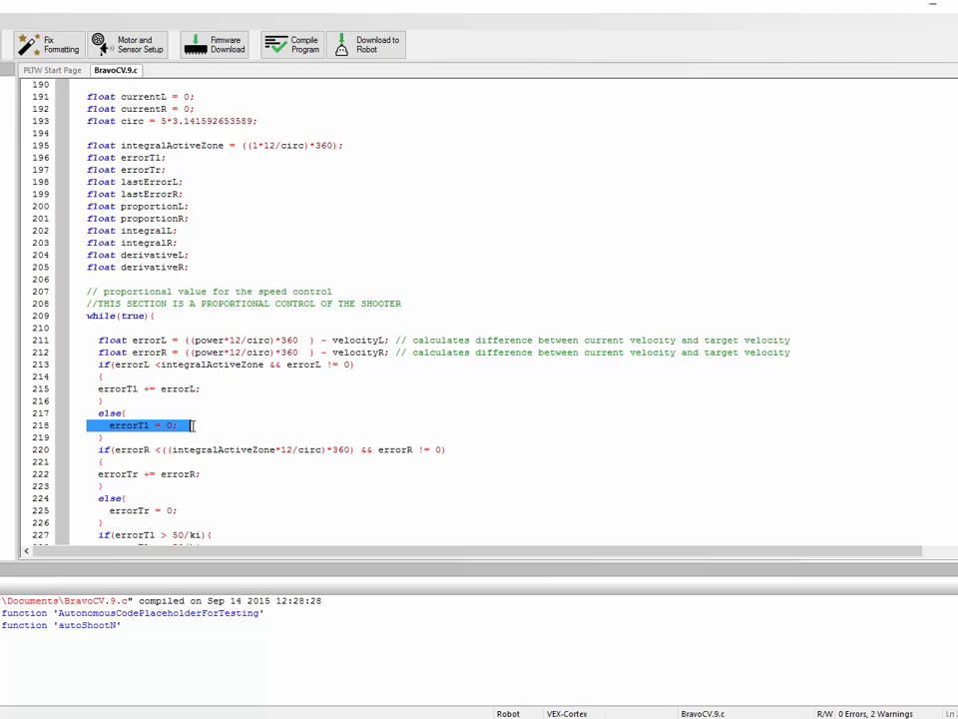
click(223, 432)
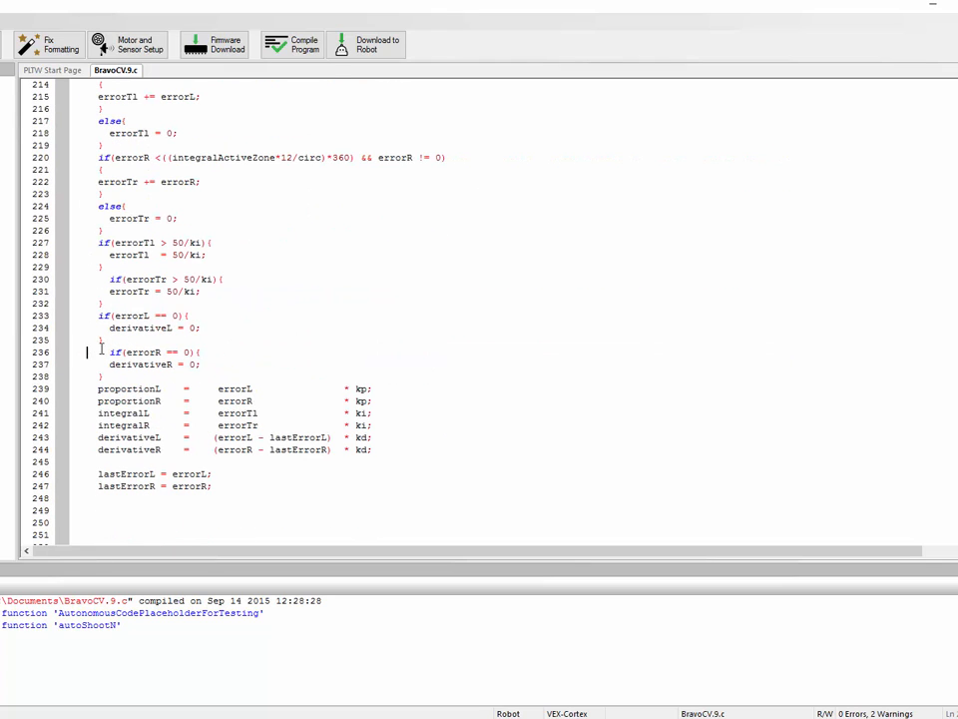
drag(100, 351, 199, 376)
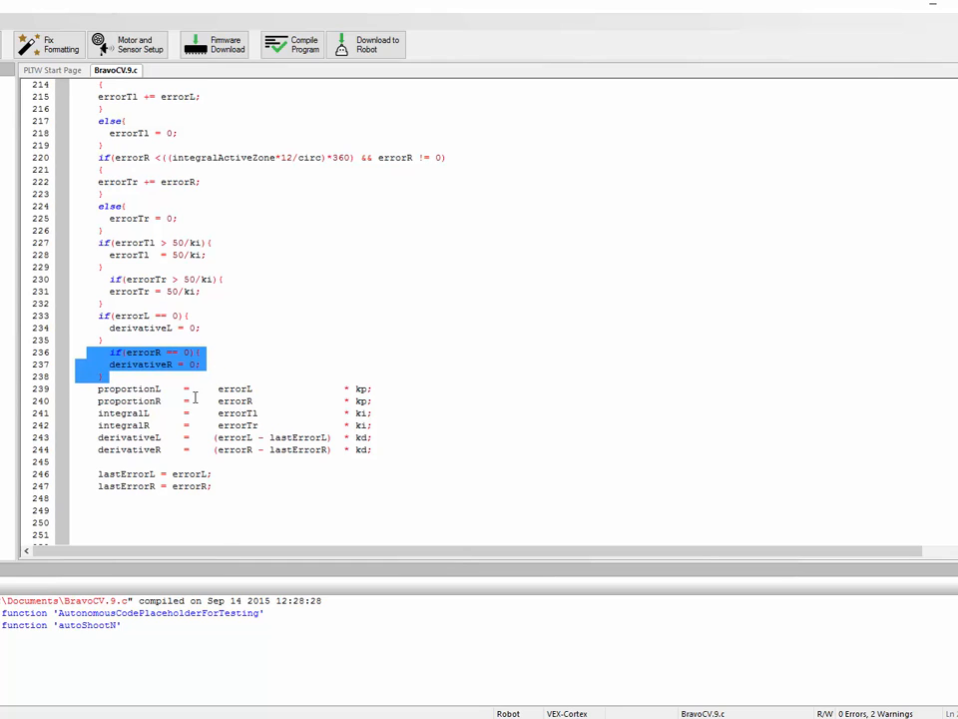
mouse_move(232, 340)
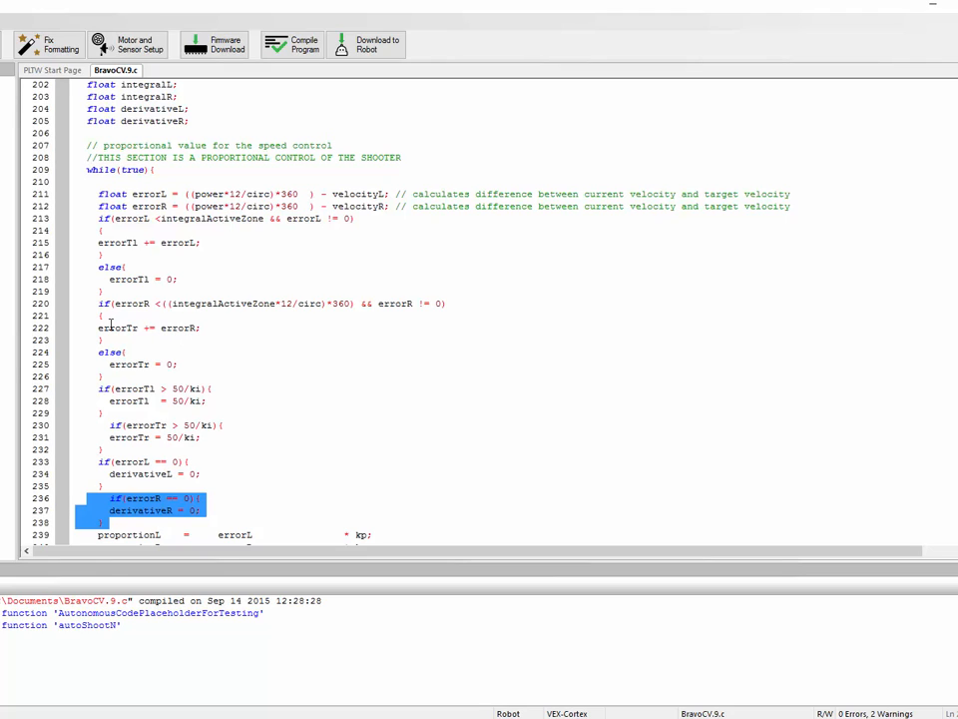
mouse_move(159, 387)
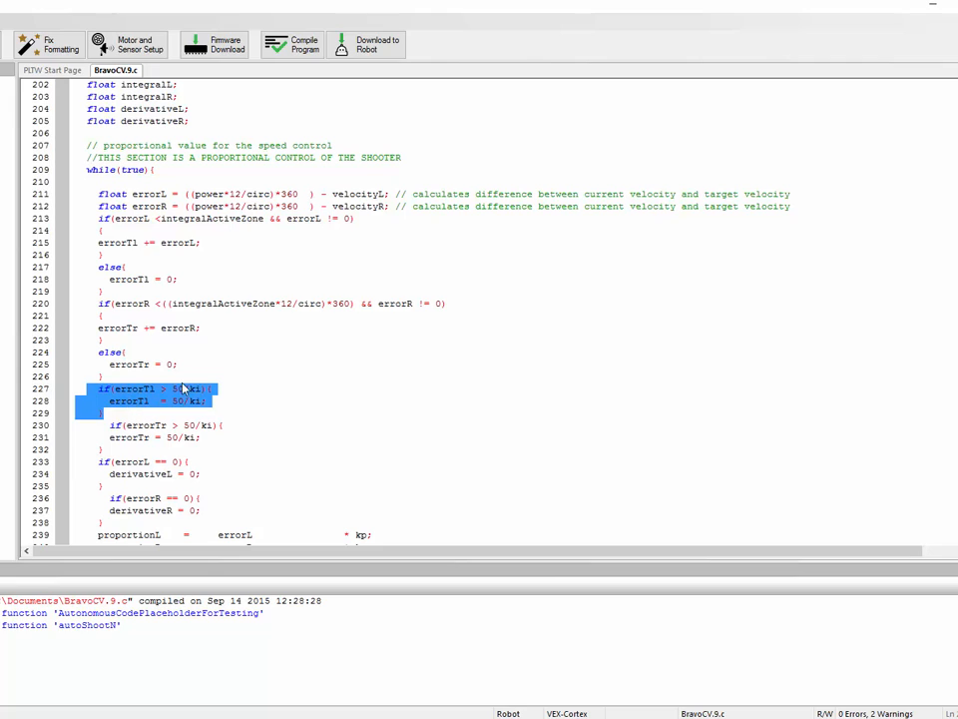
double_click(179, 388)
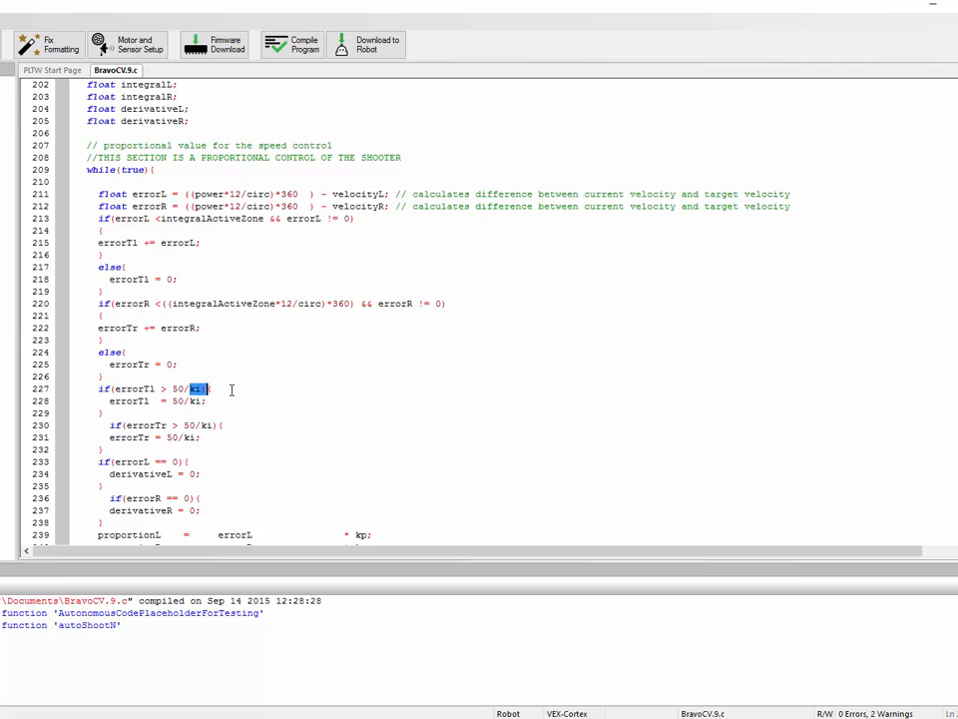
- Point out the loop's wait delay line at the bottom of the task
scroll(down, 3)
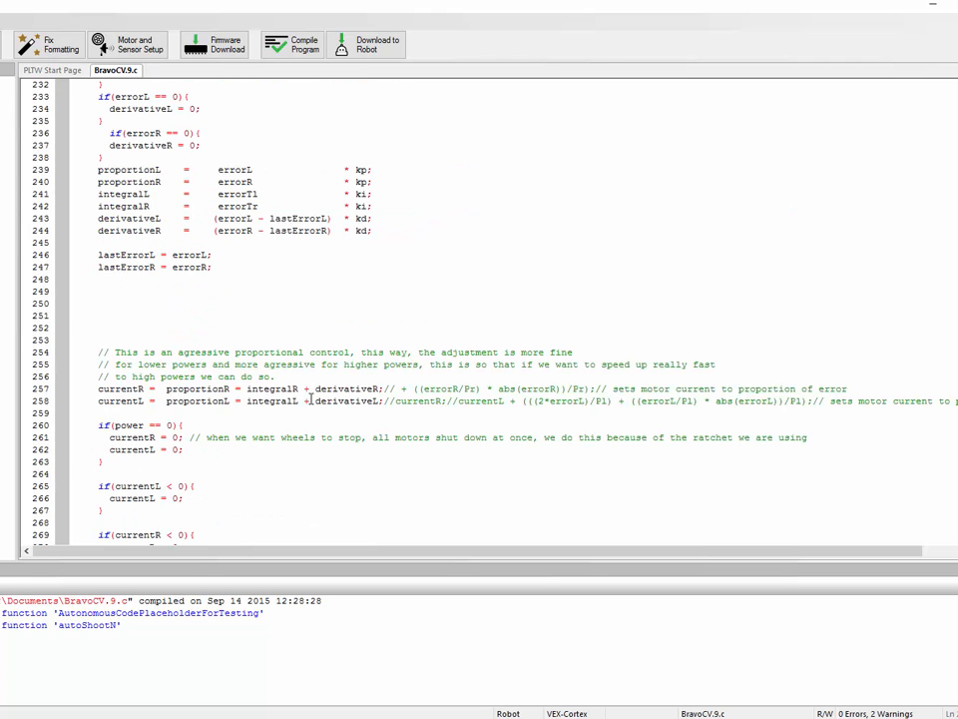
scroll(down, 3)
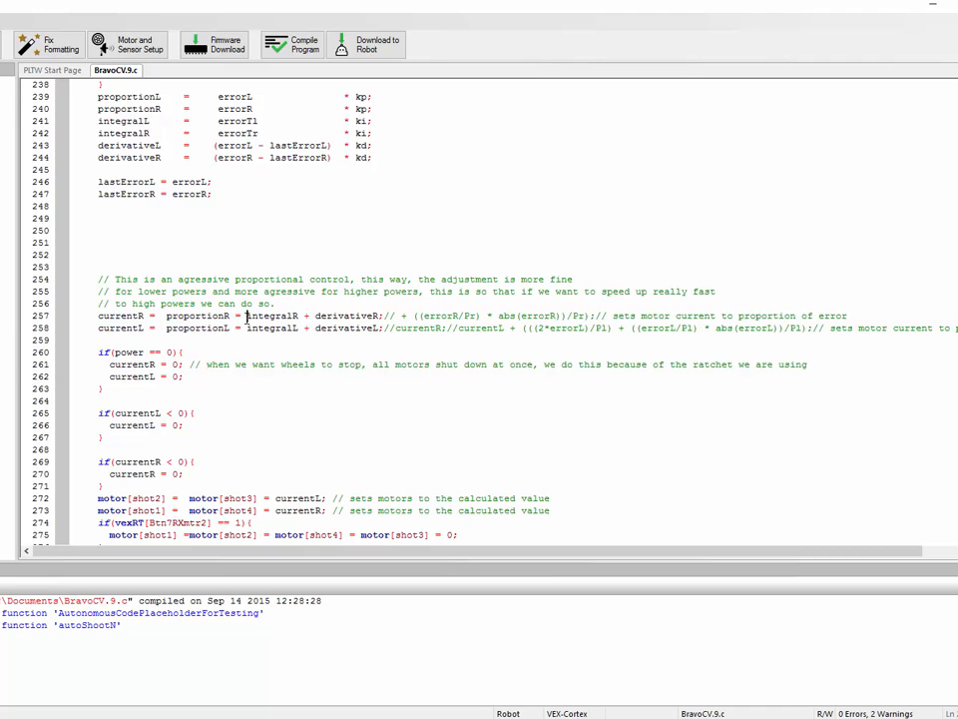
mouse_move(356, 291)
text(+)
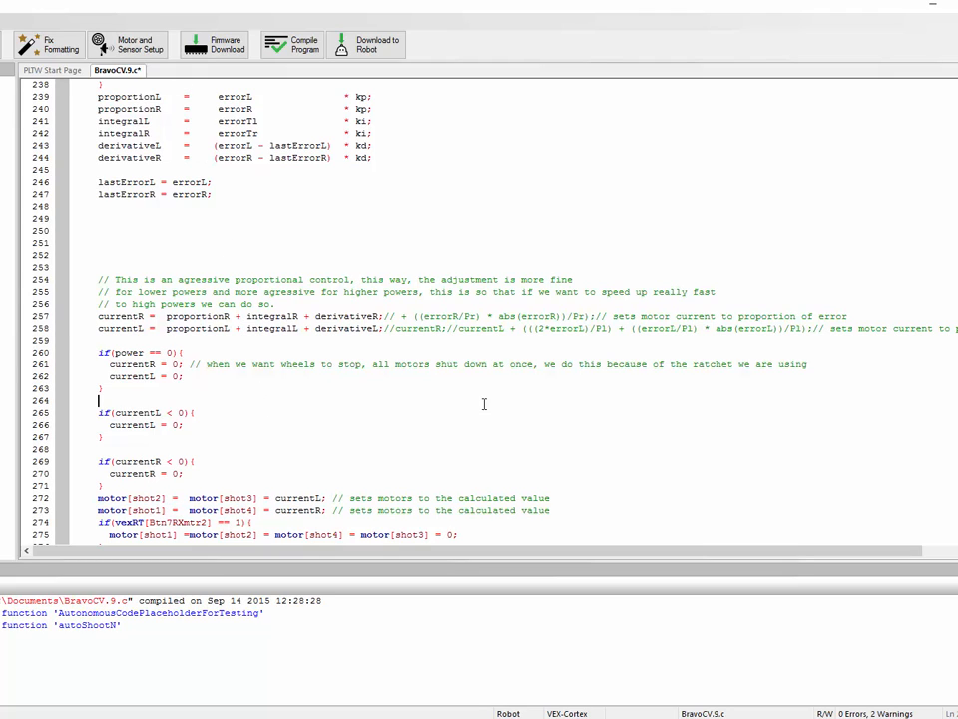
scroll(down, 3)
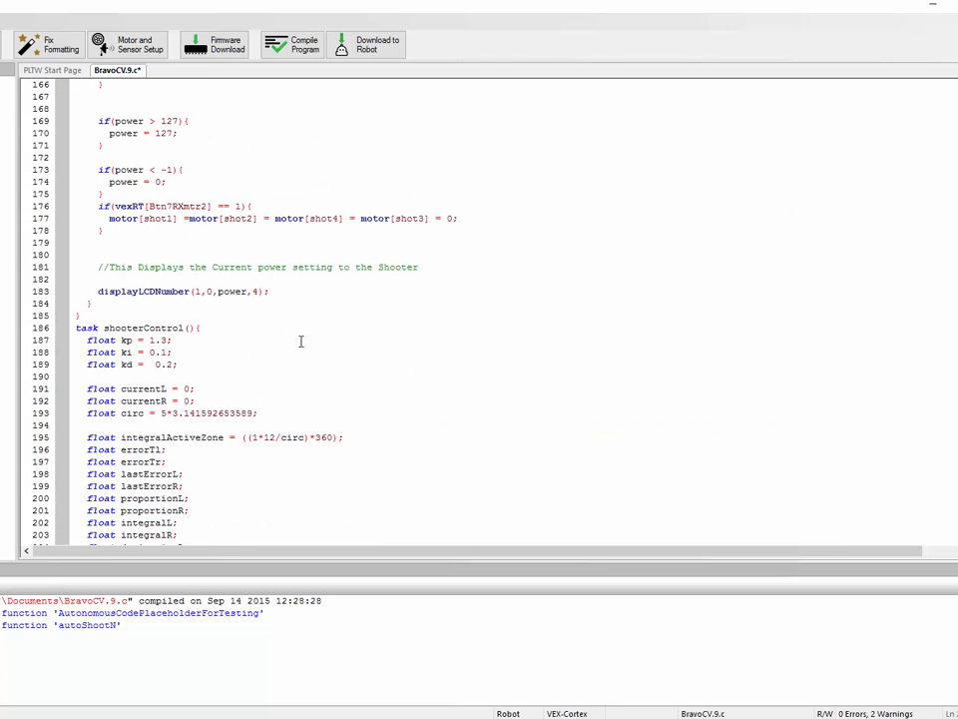
scroll(down, 3)
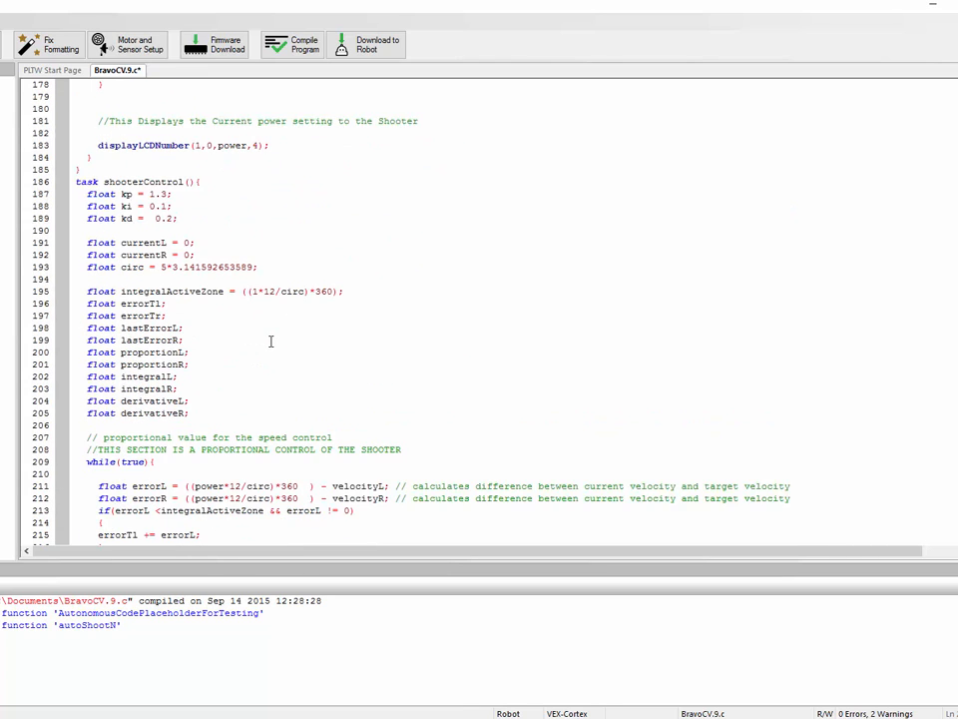
scroll(down, 3)
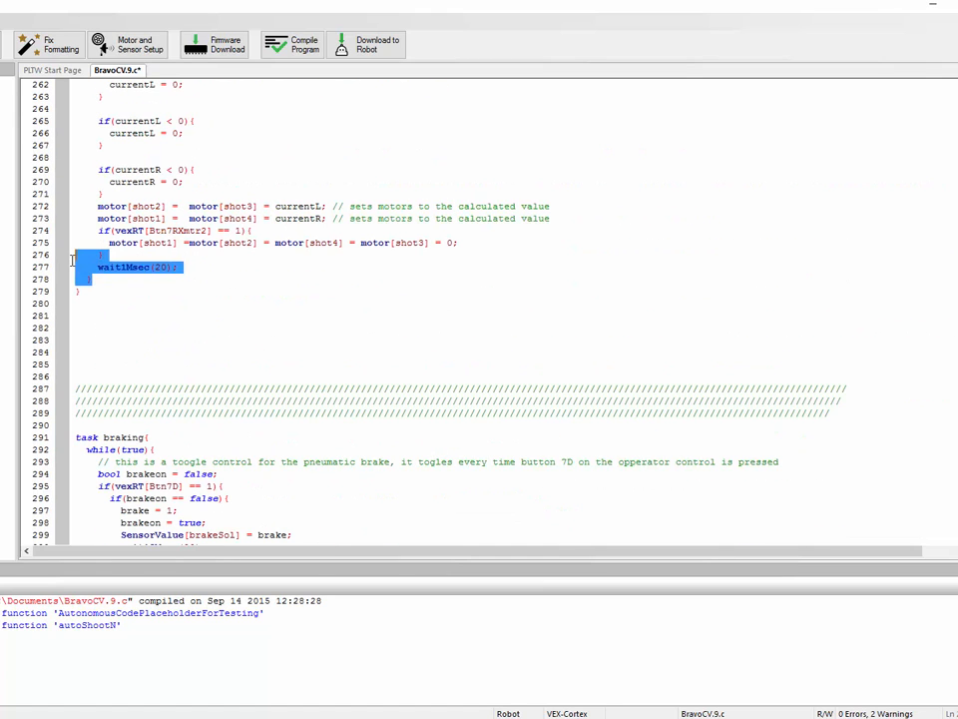
click(181, 267)
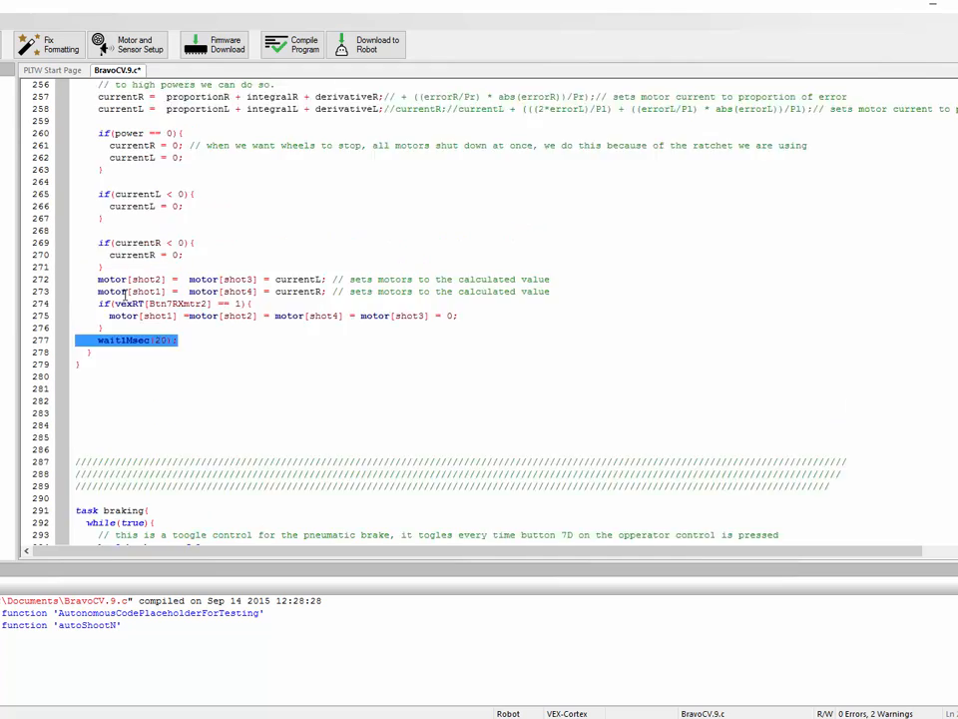
scroll(up, 3)
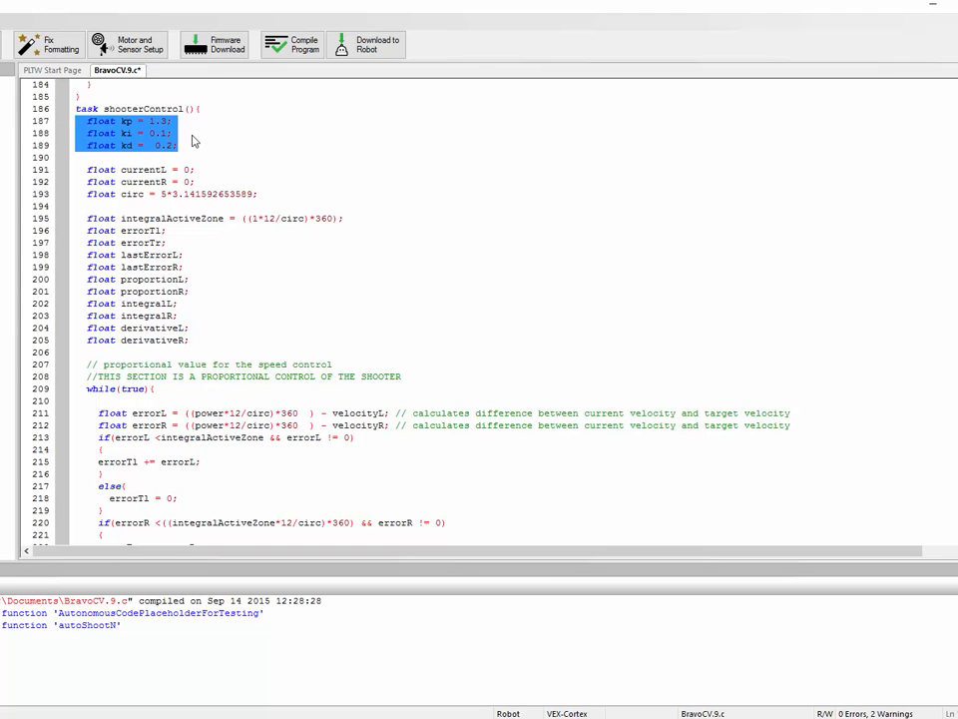
scroll(down, 3)
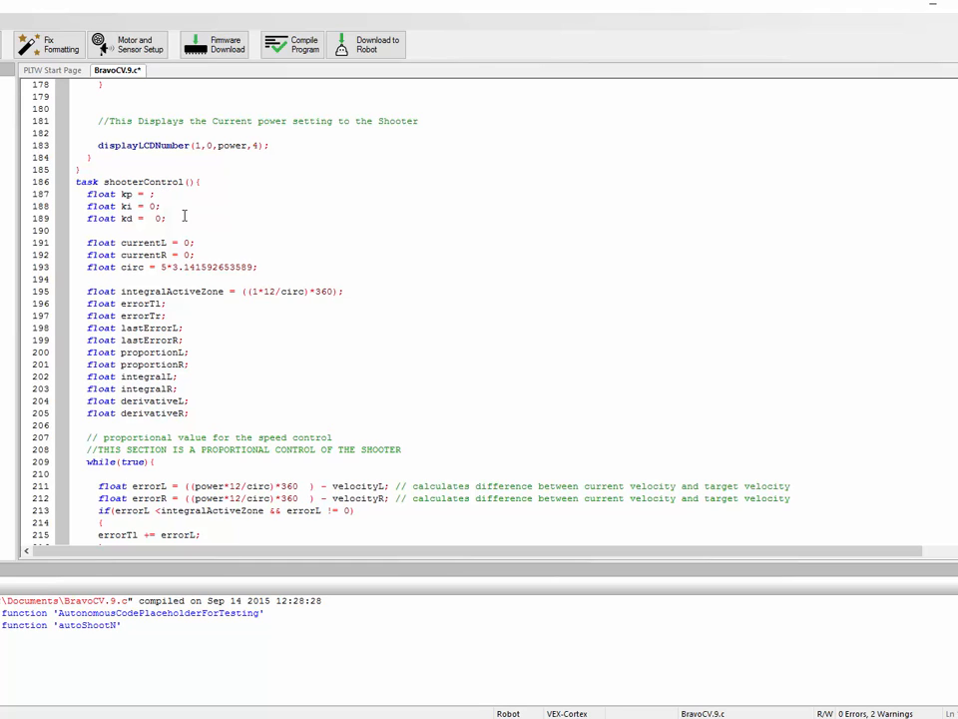
- Set Kp to .2 and Ki and Kd to 0, trying .01 and other digits along the way
text(.01)
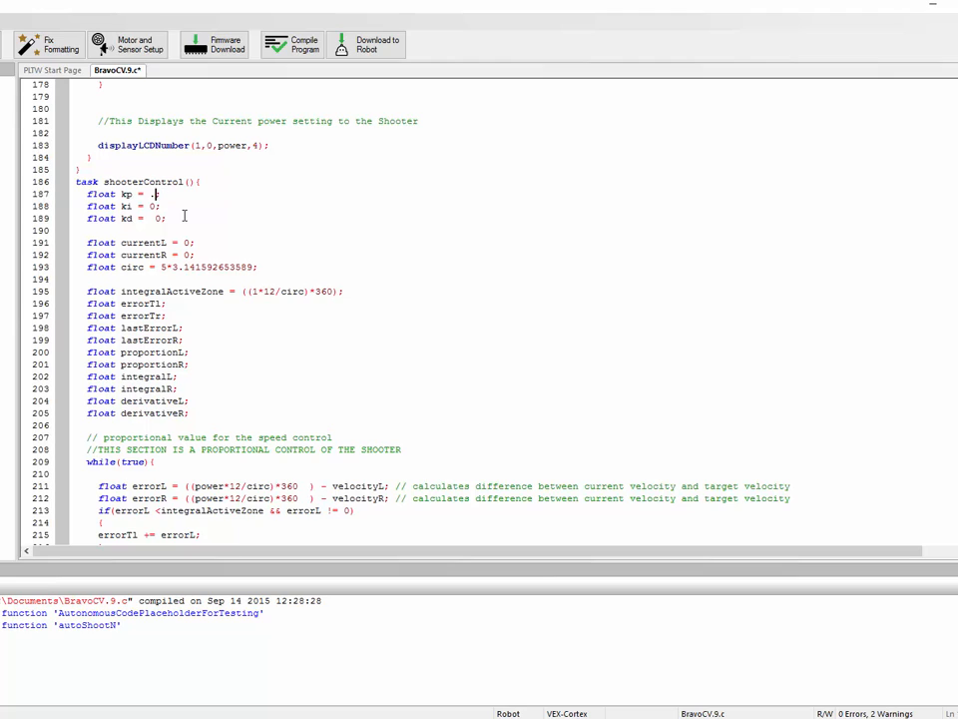
text(0)
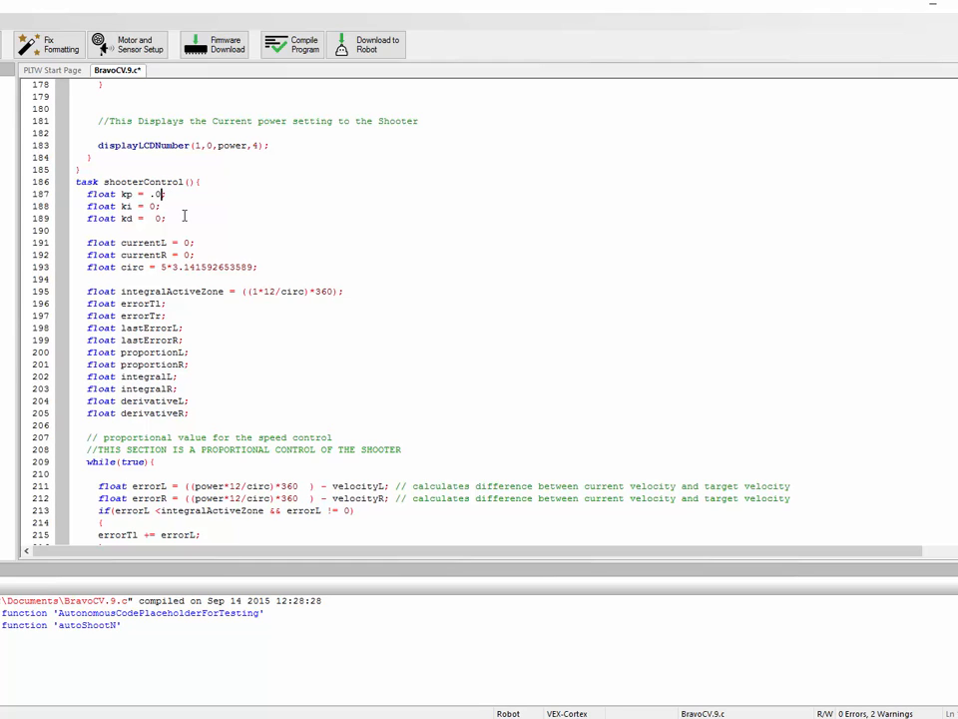
text(9)
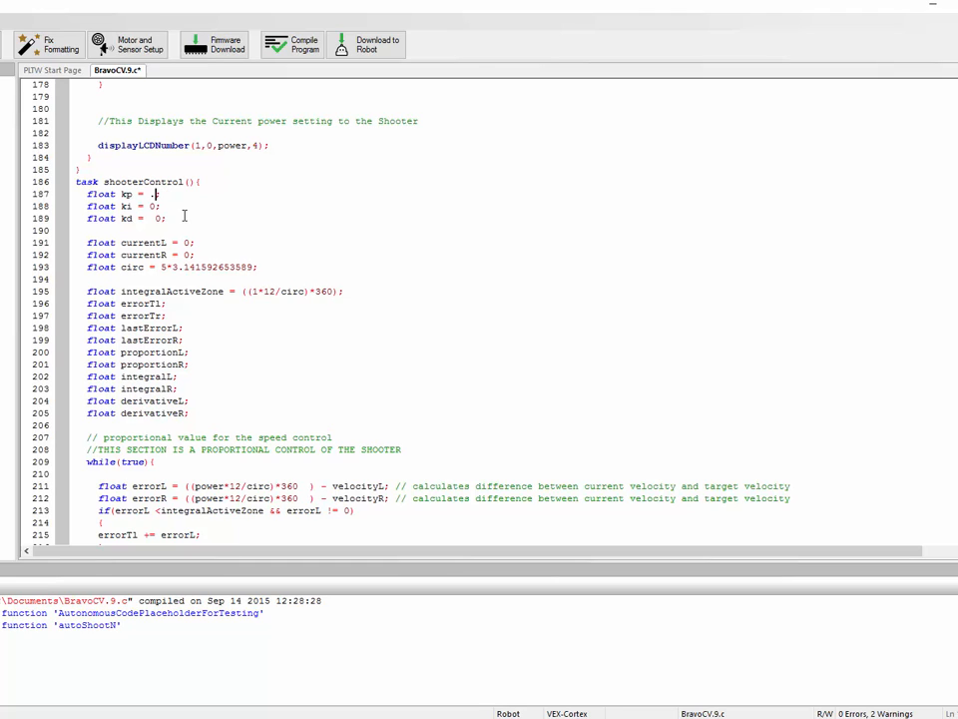
text(2)
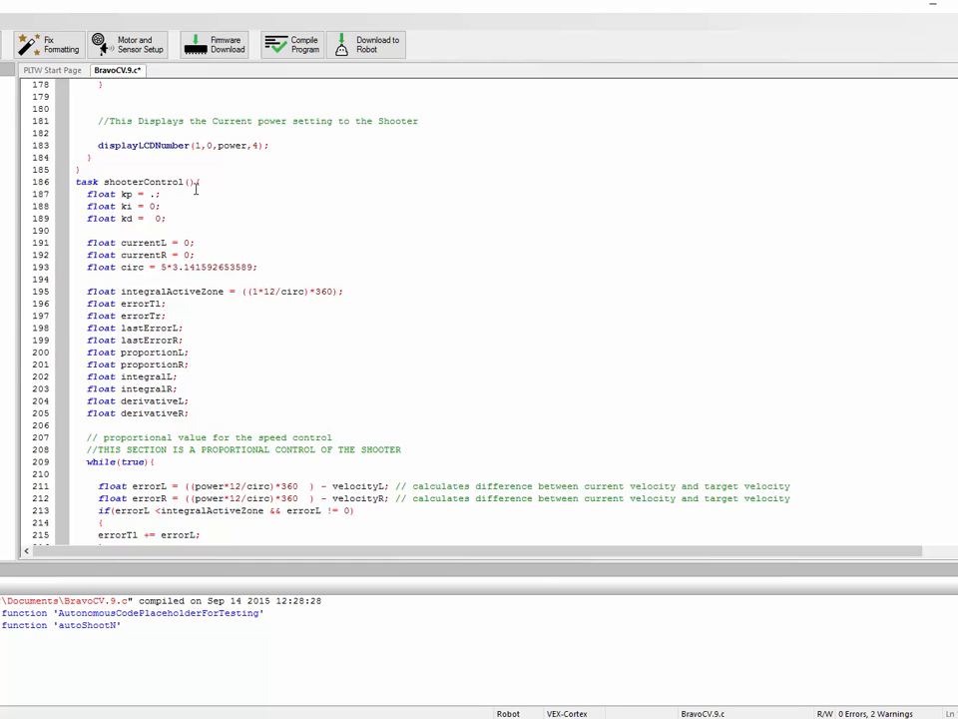
text(11)
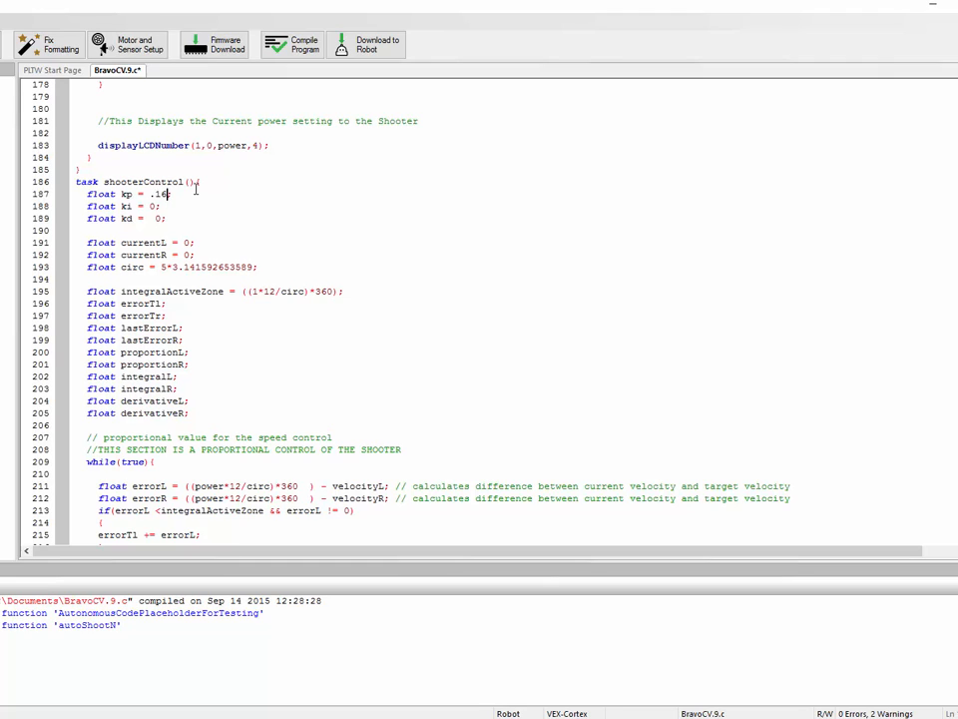
key(BackSpace)
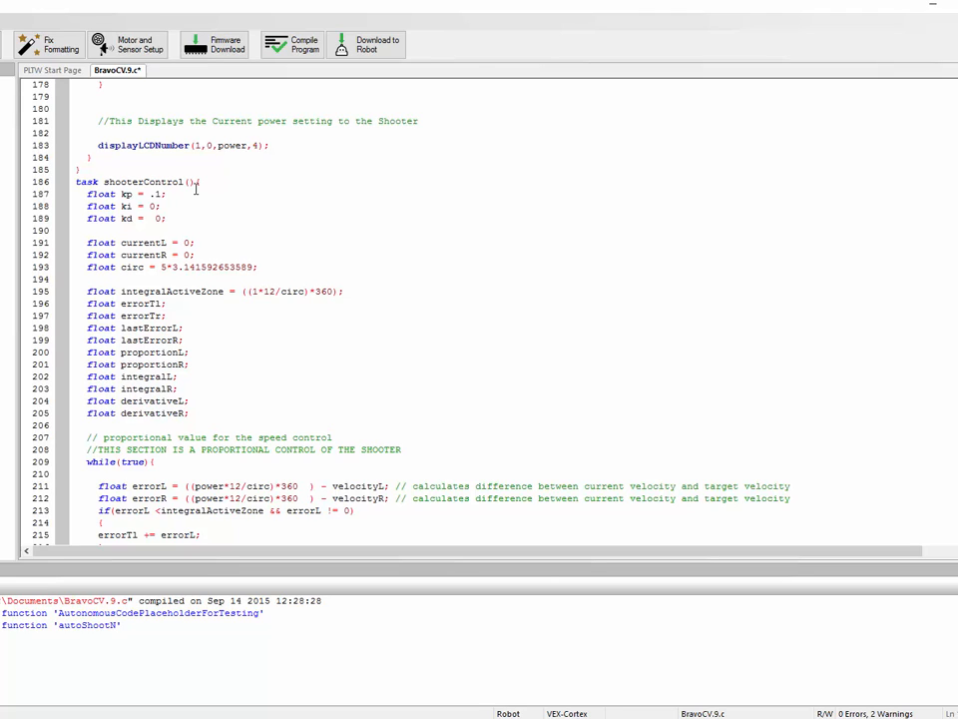
text(2)
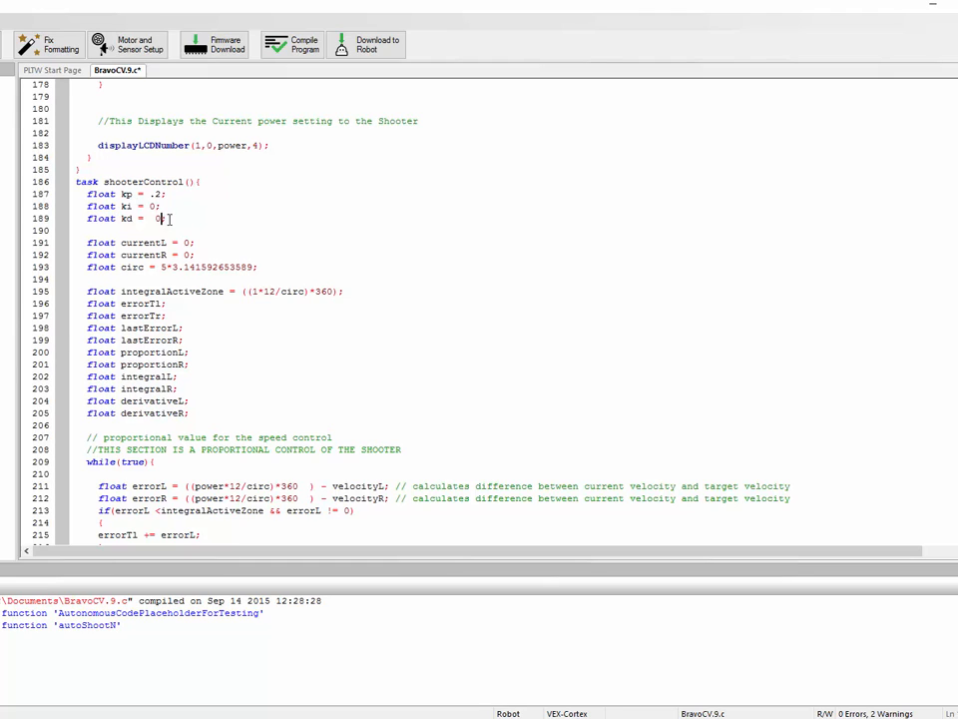
- Retype the float Kd and Kp values toward Kd = .18 and Kp = .25, Ki still 0
text(.03)
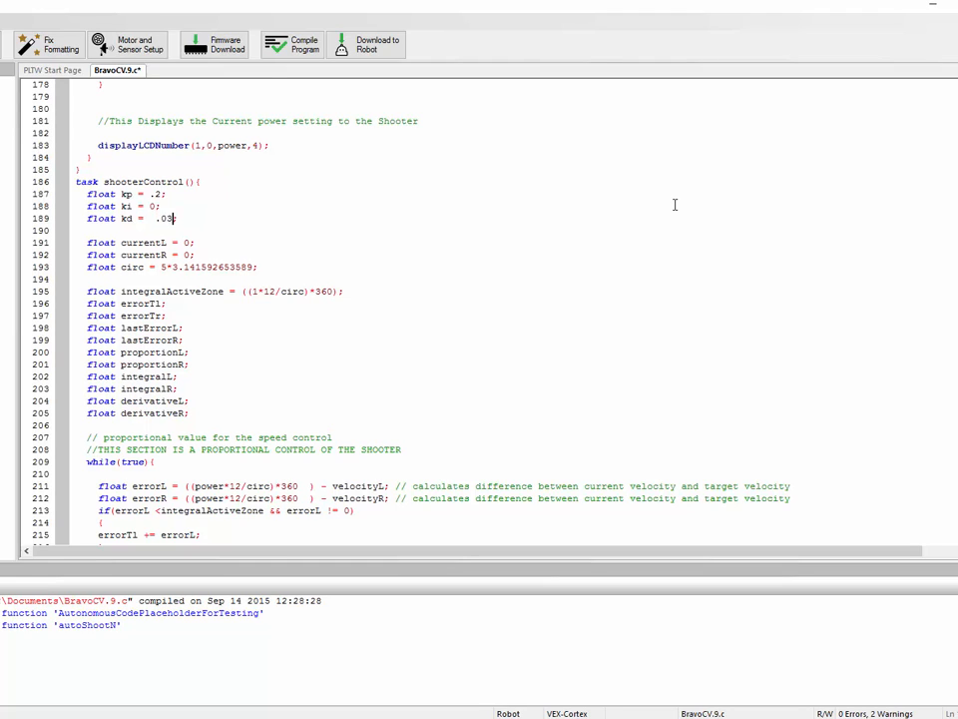
key(BackSpace)
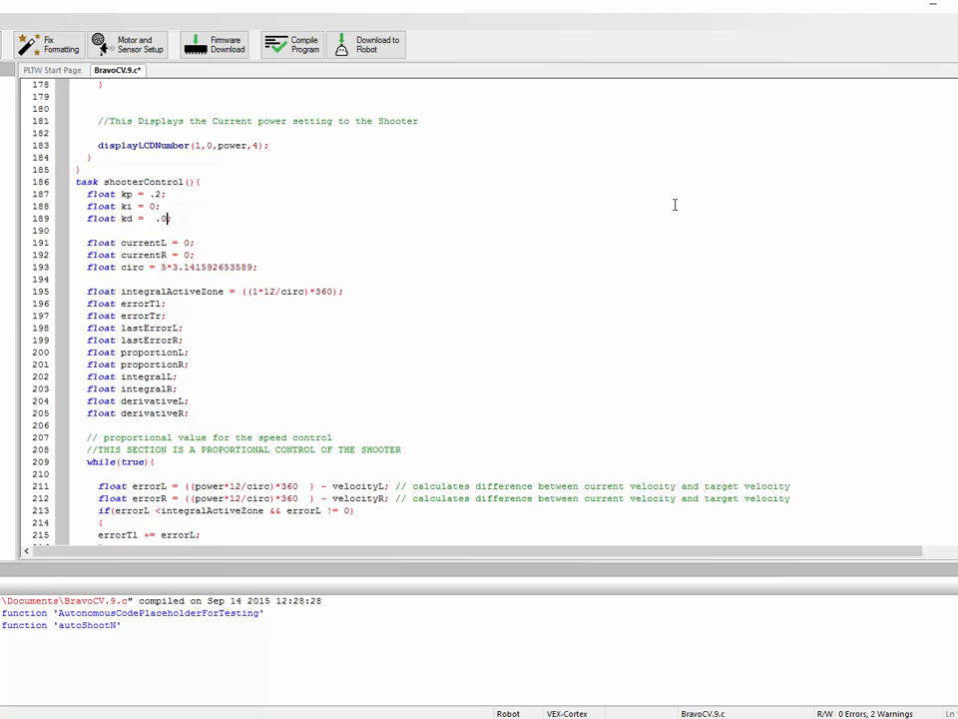
text(5\6\)
click(233, 193)
text(8)
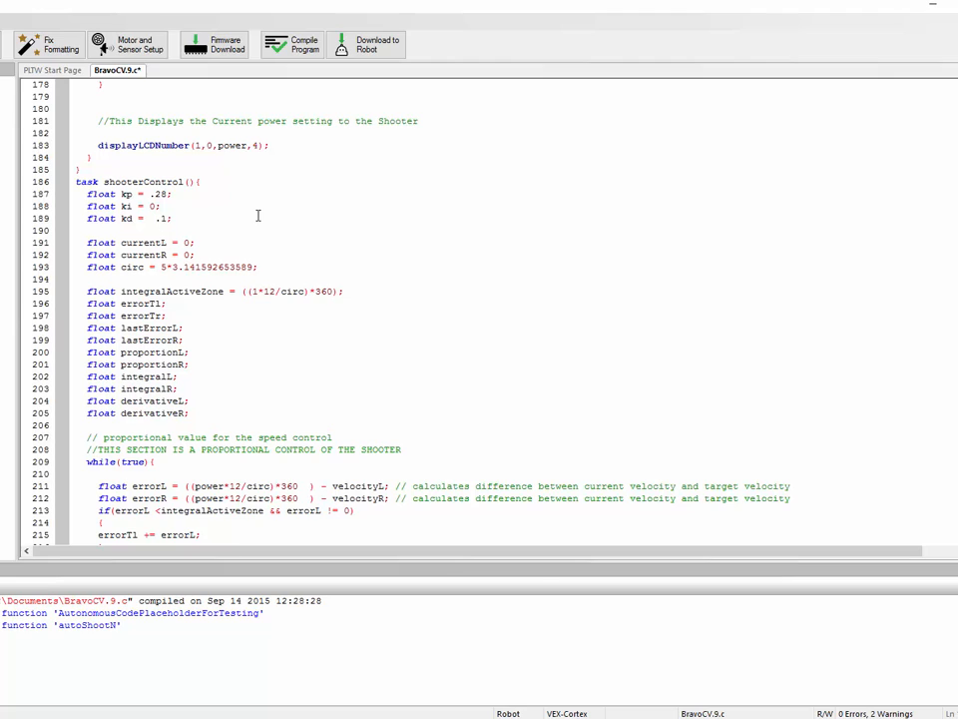
text(5)
text(3)
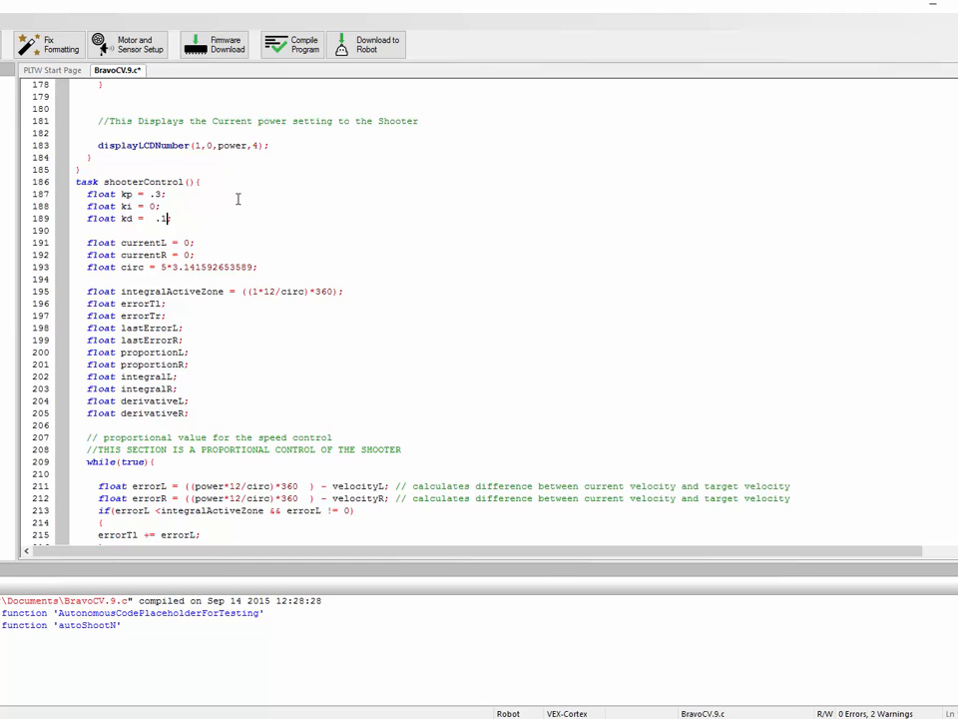
key(BackSpace)
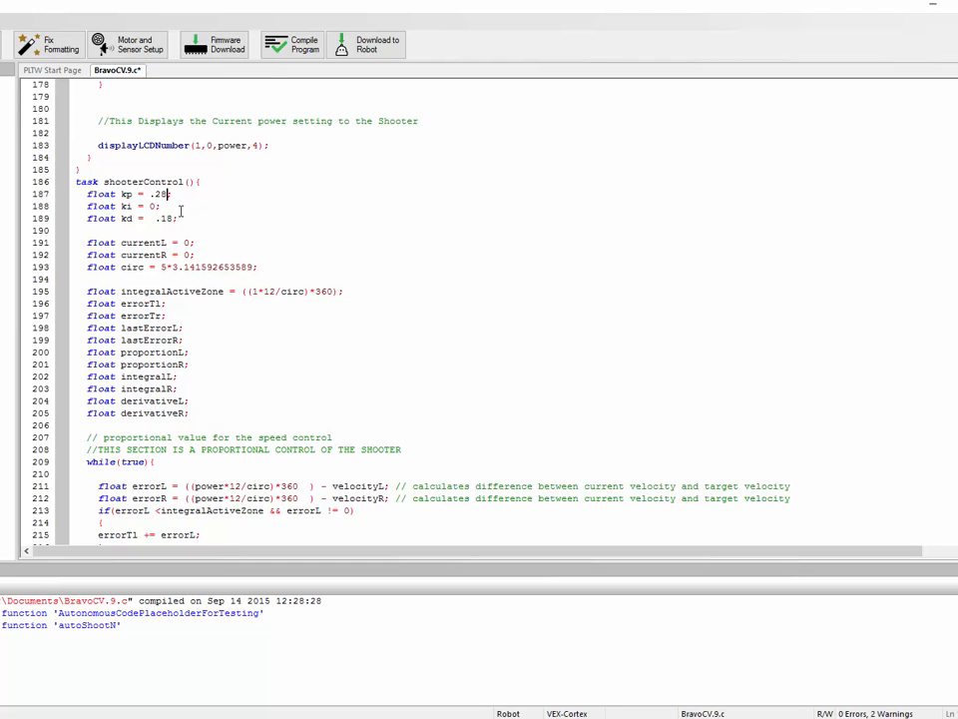
mouse_move(172, 228)
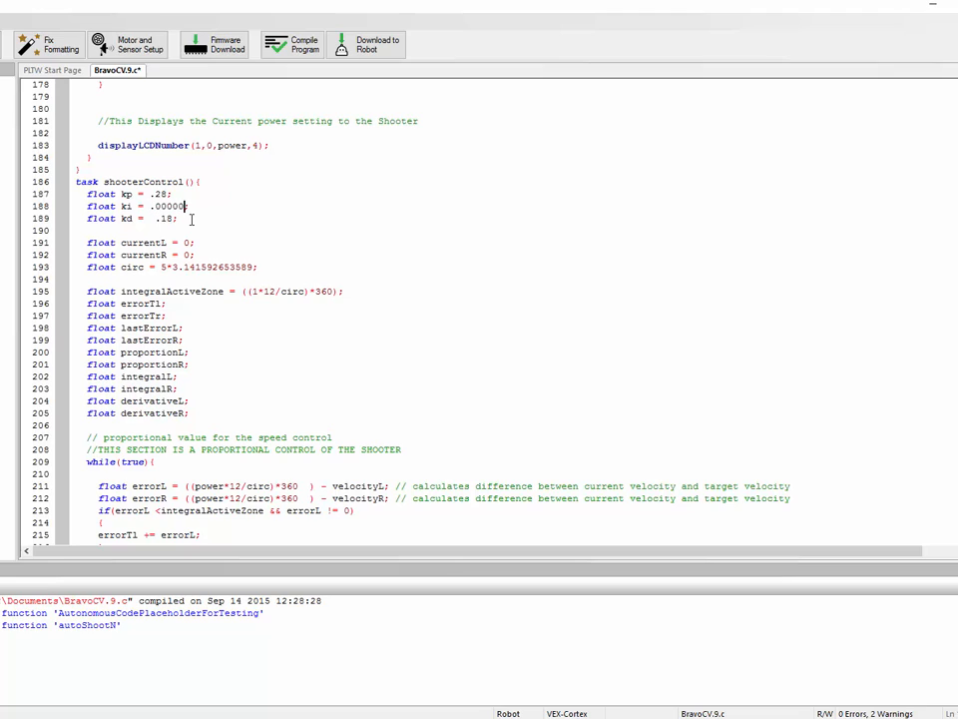
- Give Ki a very small decimal value (digits 1, 006, trimmed) with Kp .25 and Kd .18
text(1;)
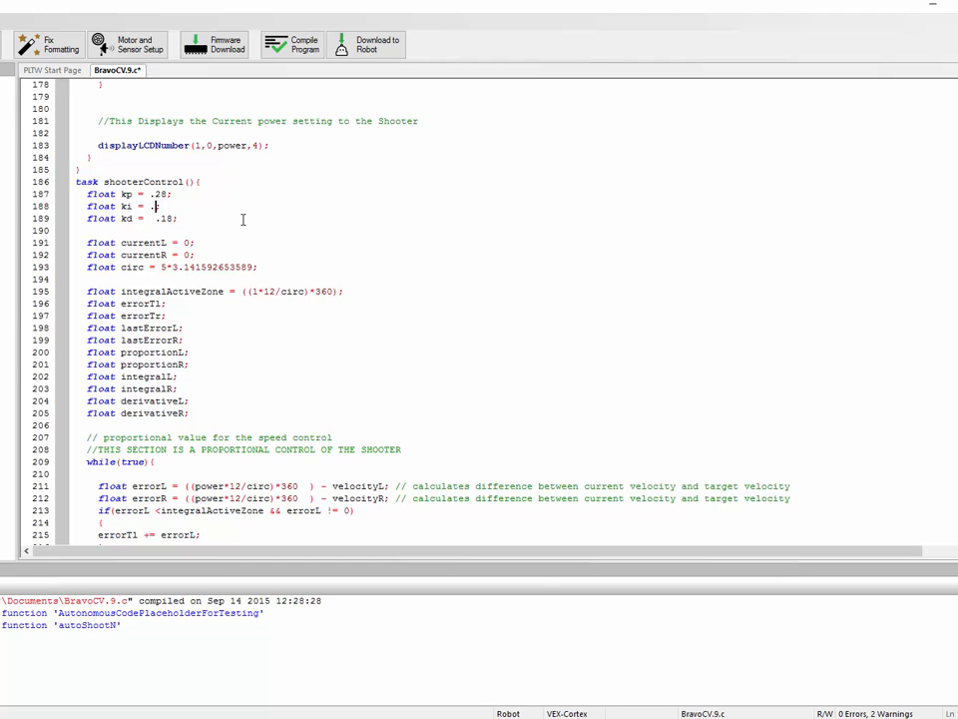
text(006)
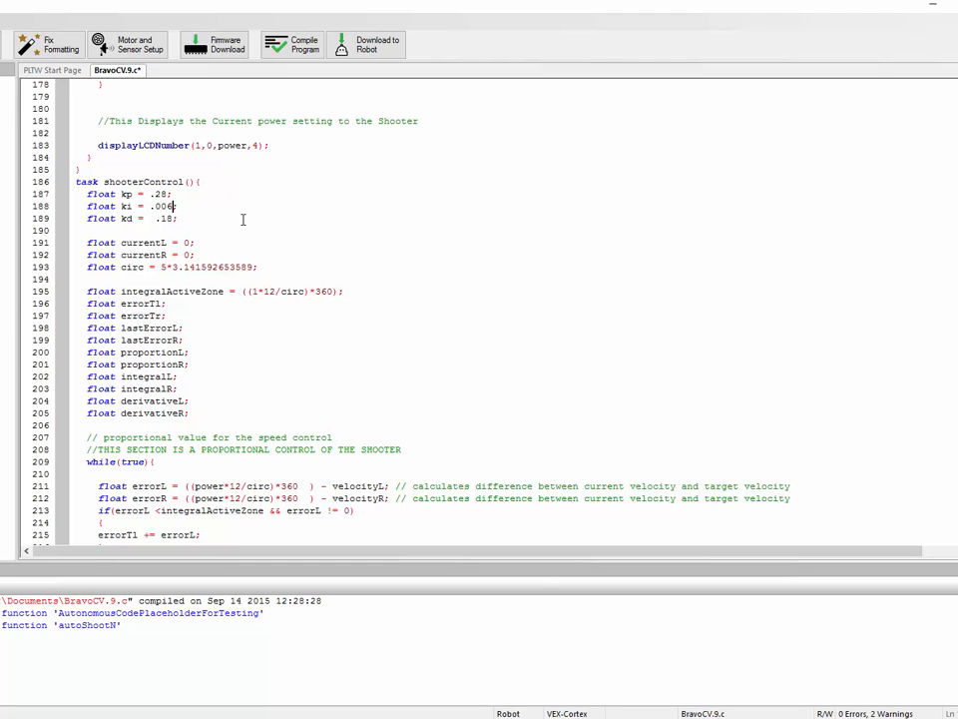
key(BackSpace)
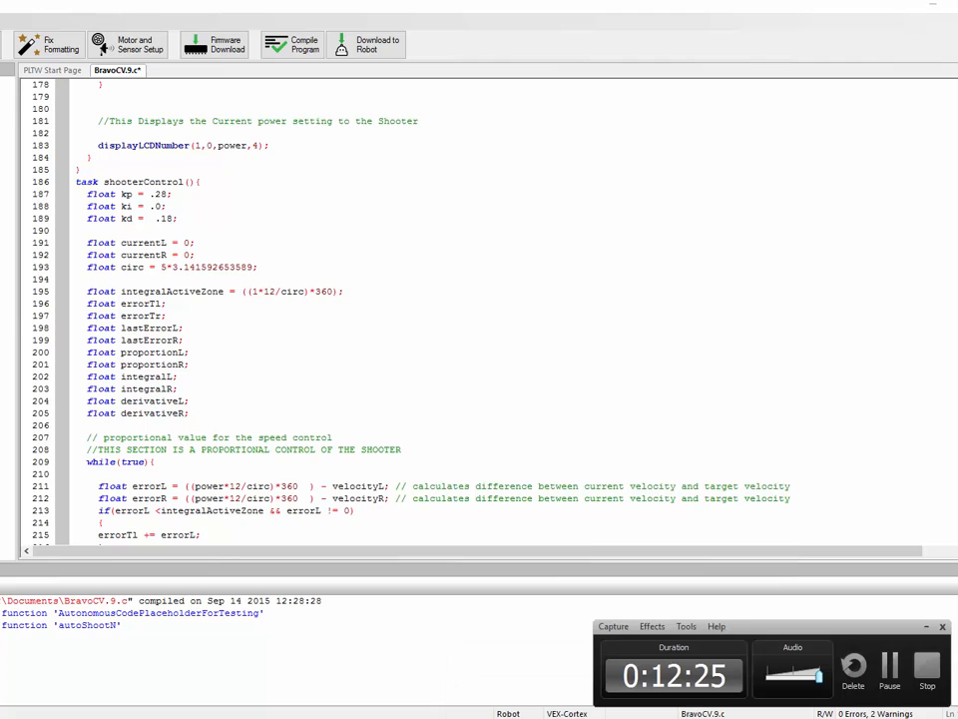
mouse_move(259, 436)
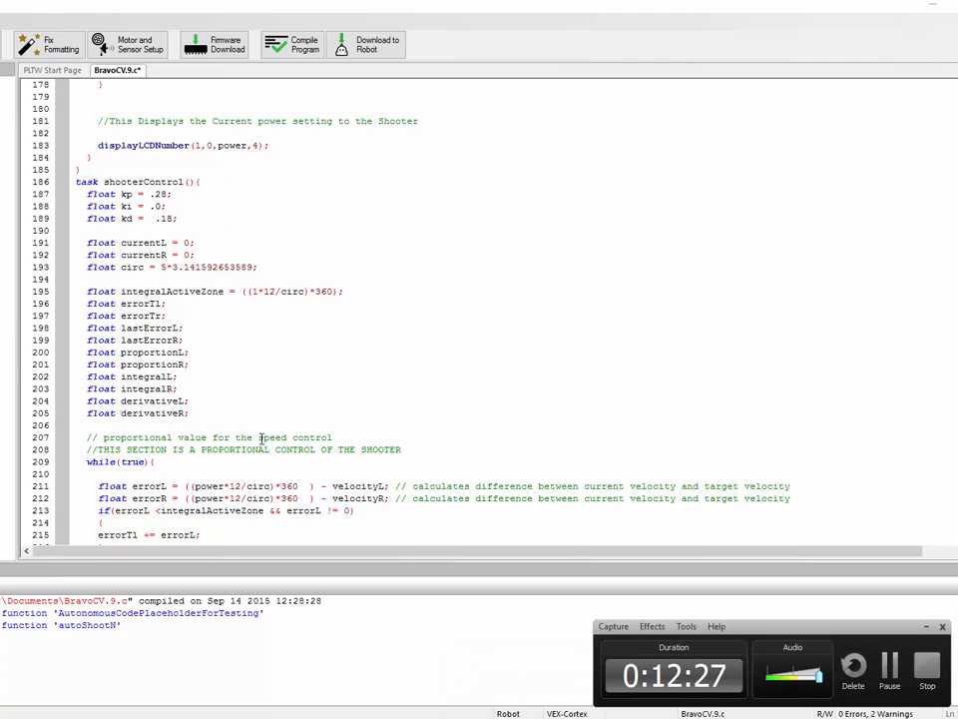